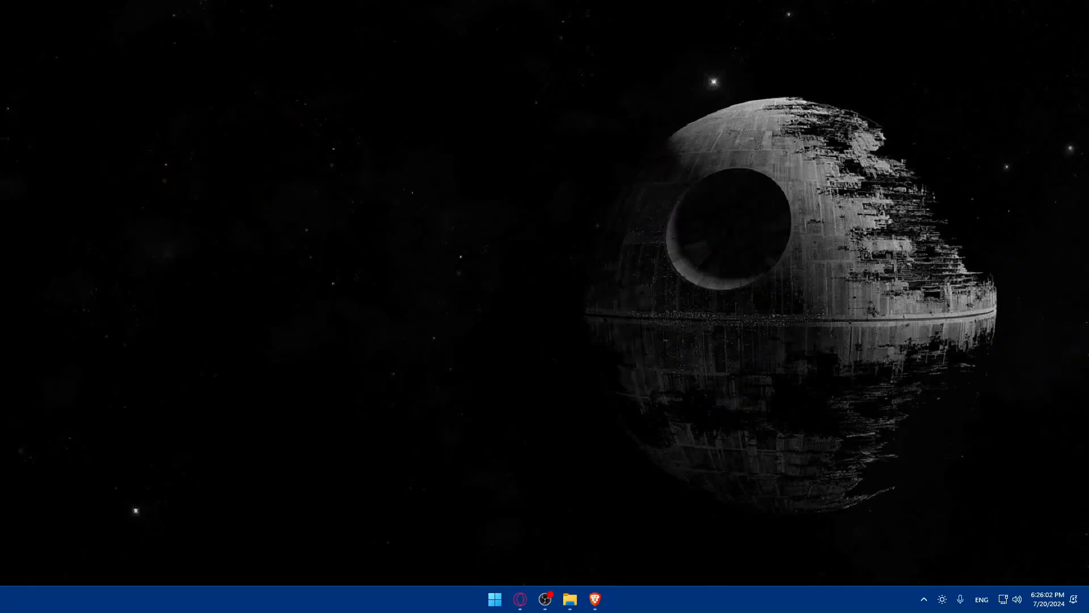
- Launch Brave and open salesforce.com from the address bar suggestions
click(594, 599)
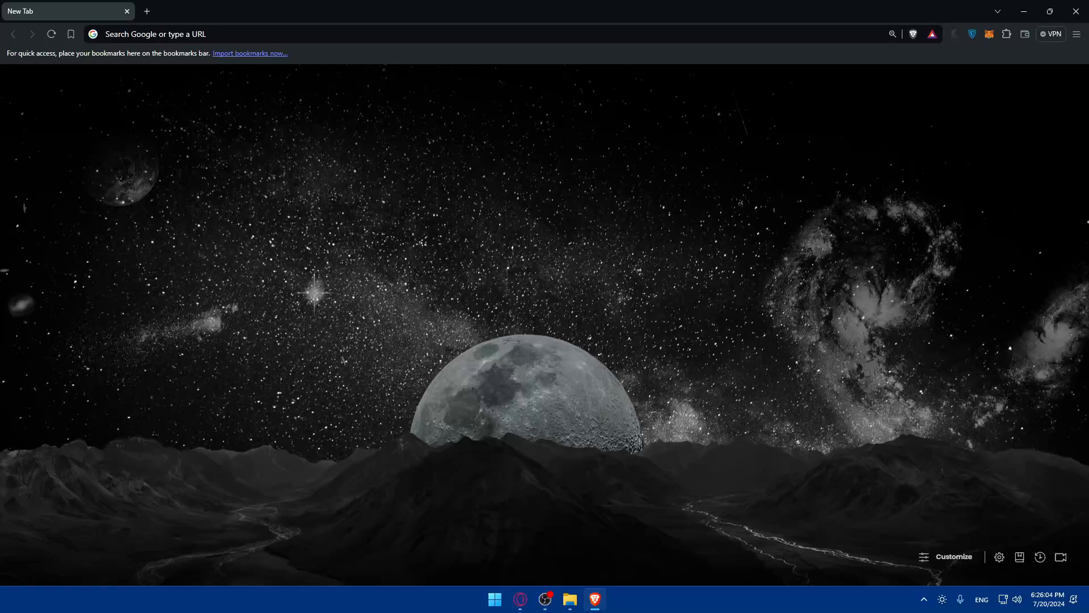
mouse_move(216, 79)
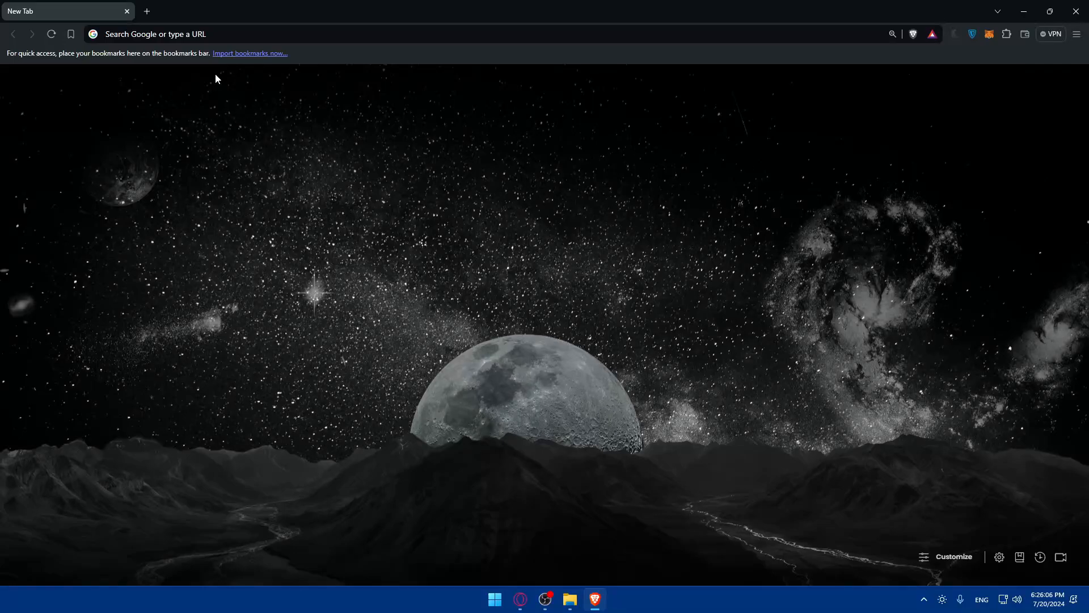
click(160, 34)
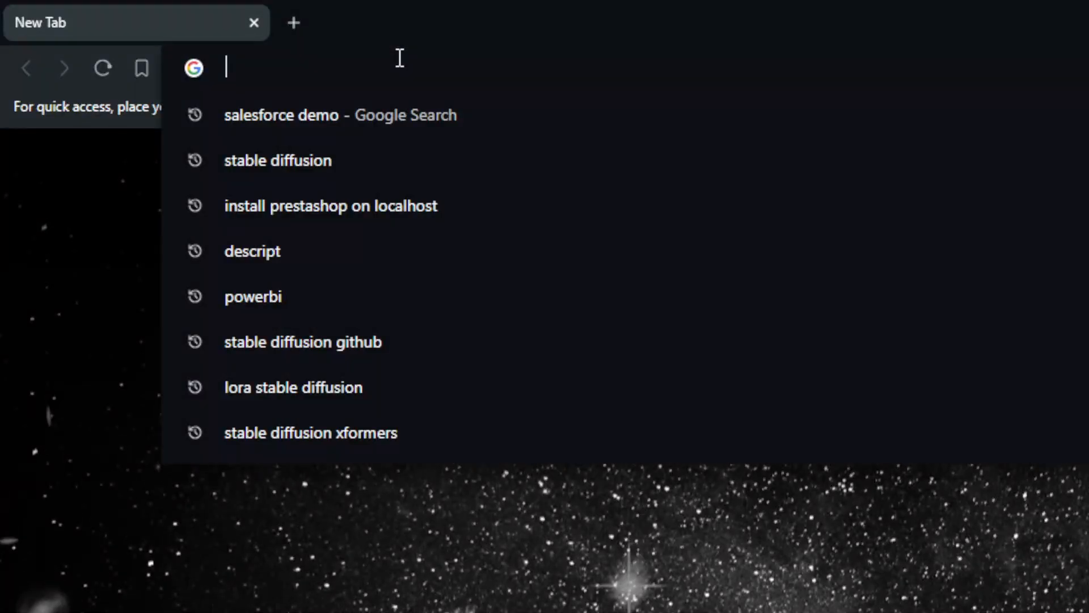
text(salesforc)
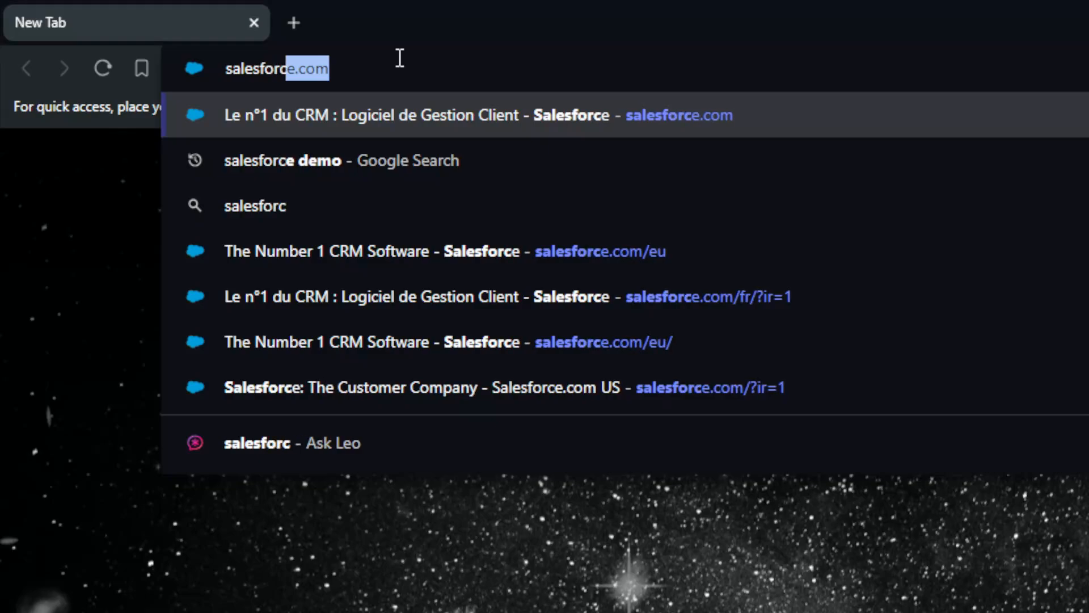
click(486, 296)
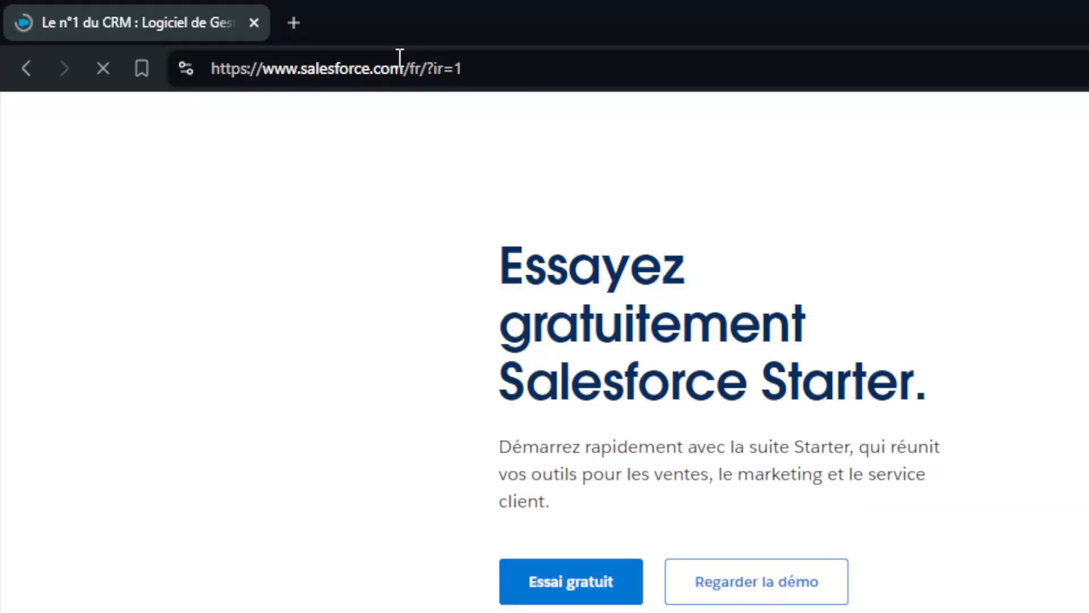
- Look up the Tableau site in a second tab, fixing the misspelled search
text(tableu)
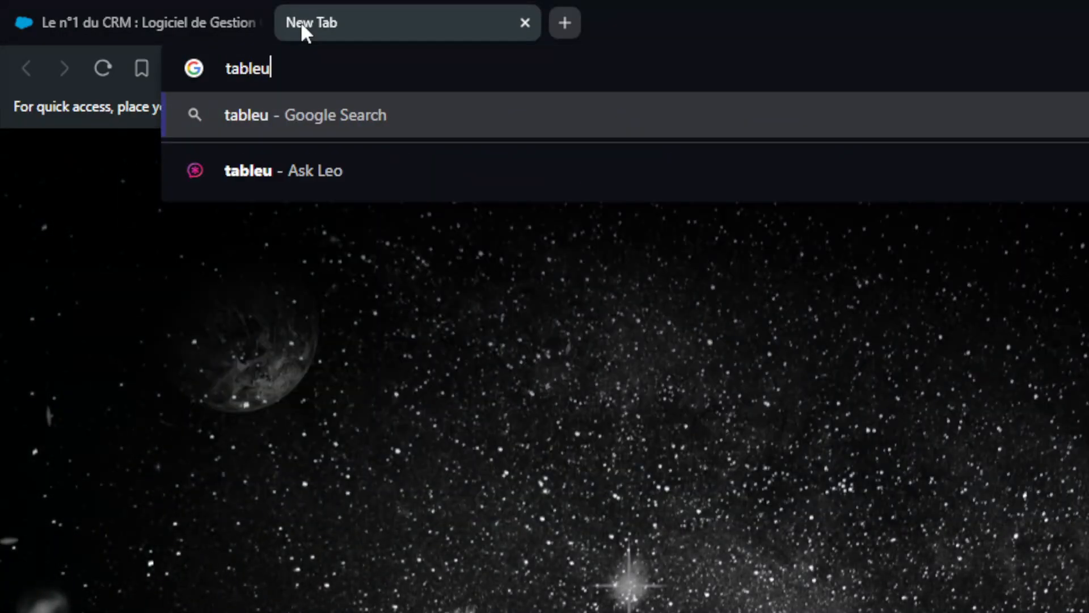
key(Backspace)
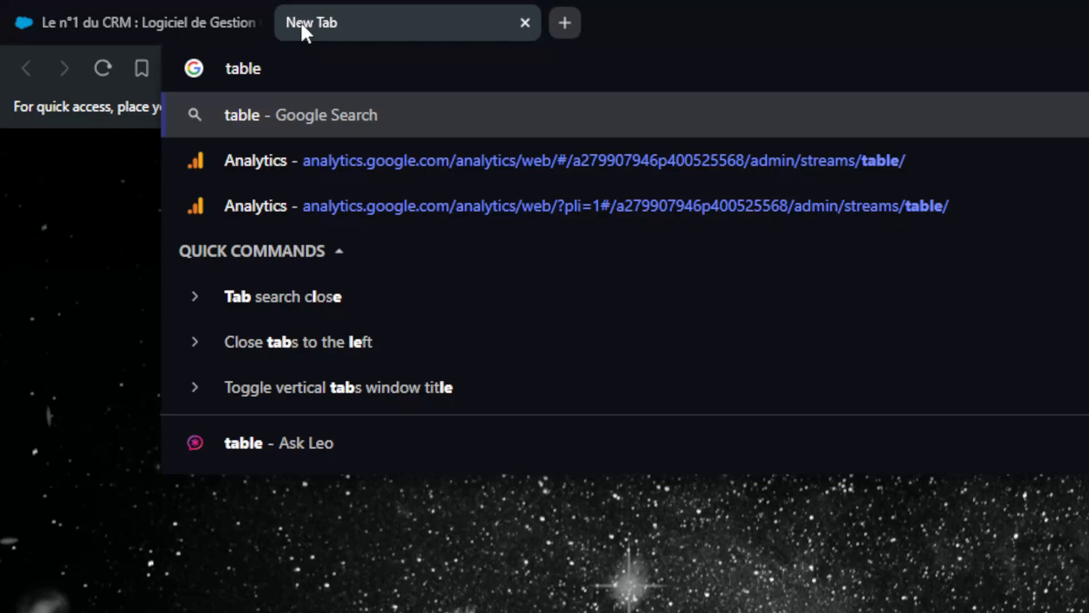
text(au.com)
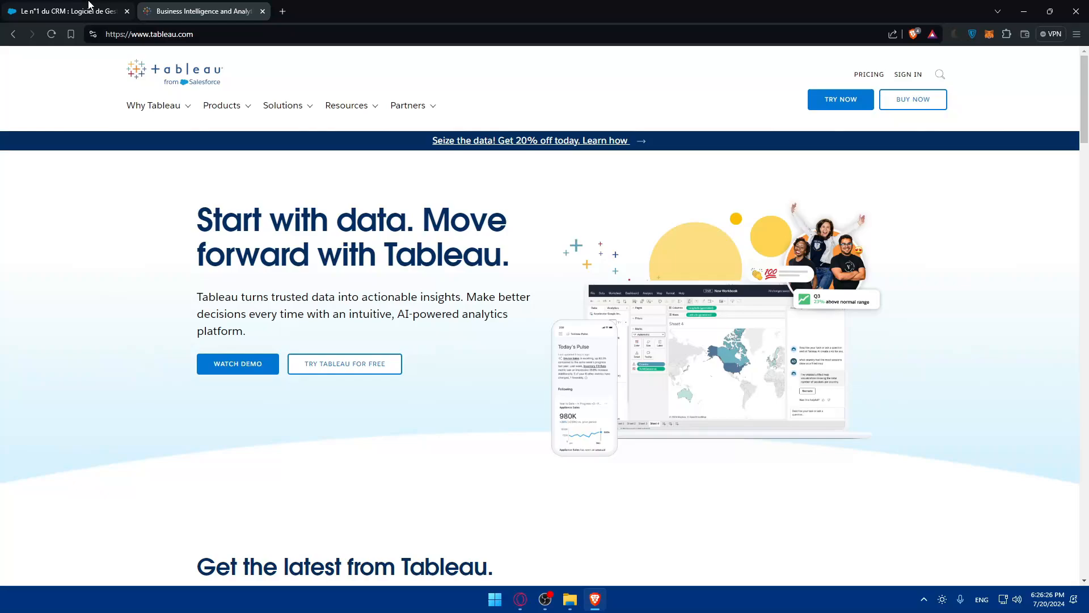
- Return to the Salesforce tab and bring up the globe's regional site list
click(63, 11)
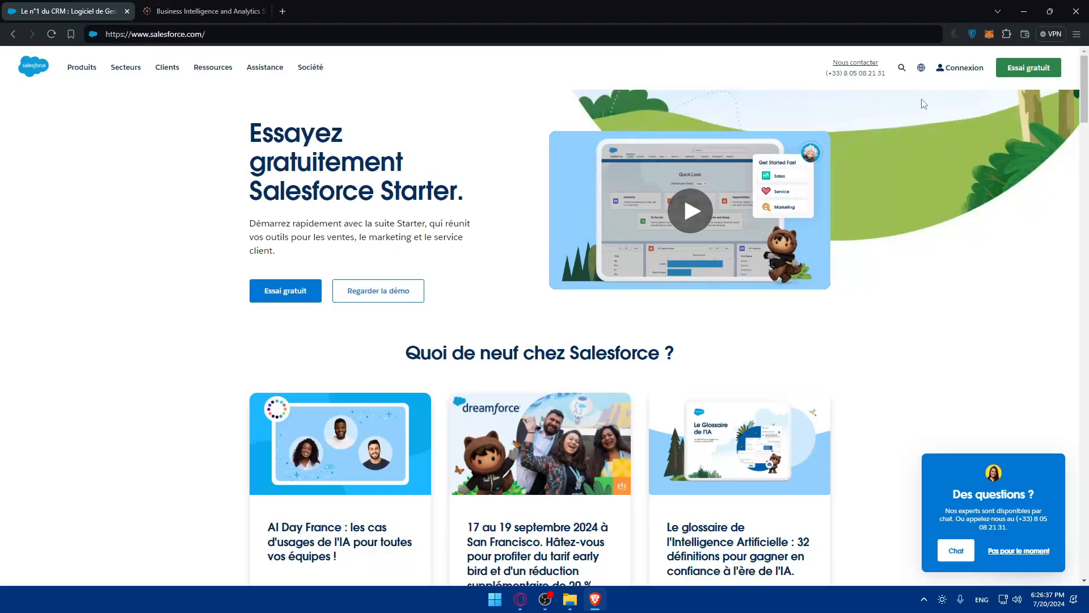
click(920, 67)
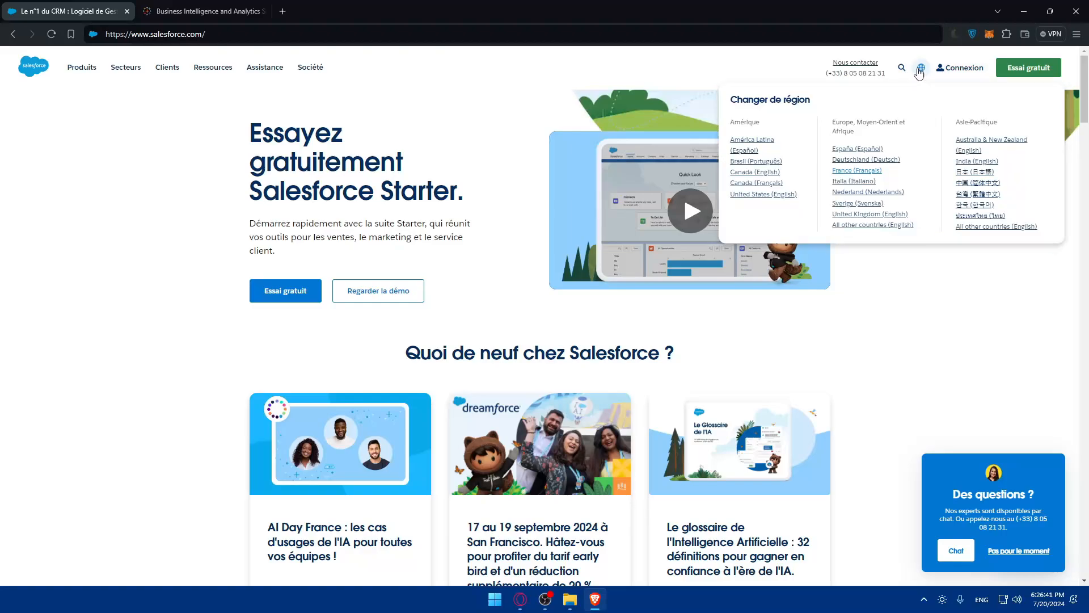
mouse_move(858, 231)
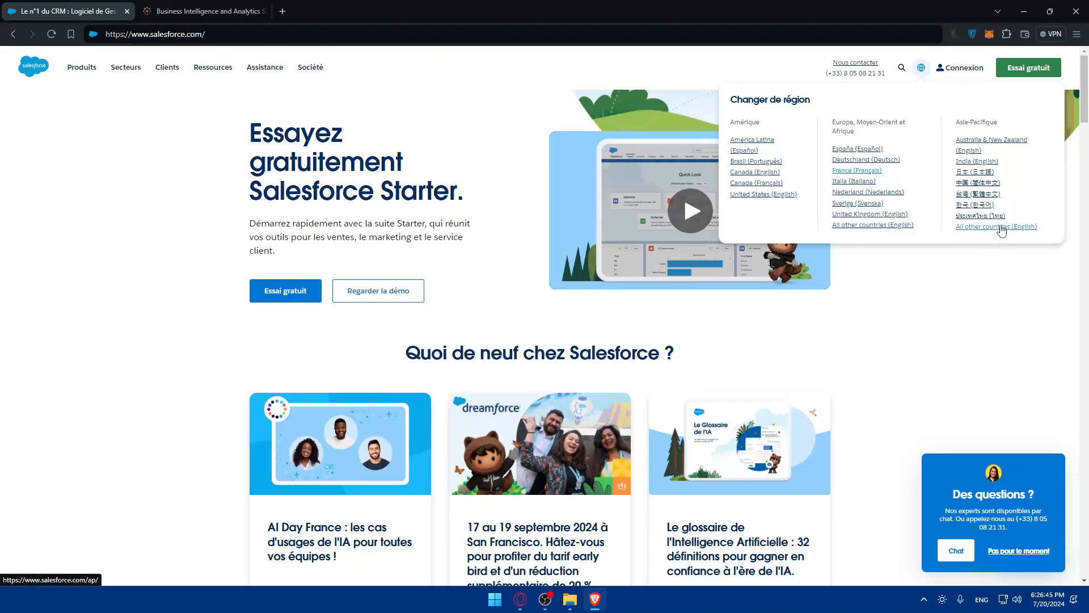
mouse_move(989, 126)
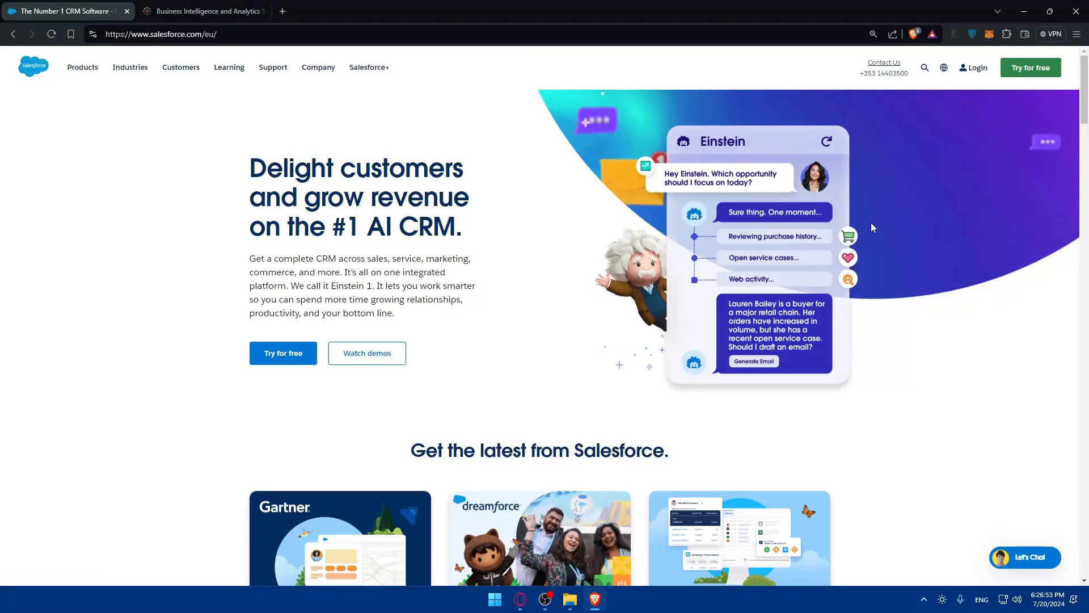
mouse_move(1000, 67)
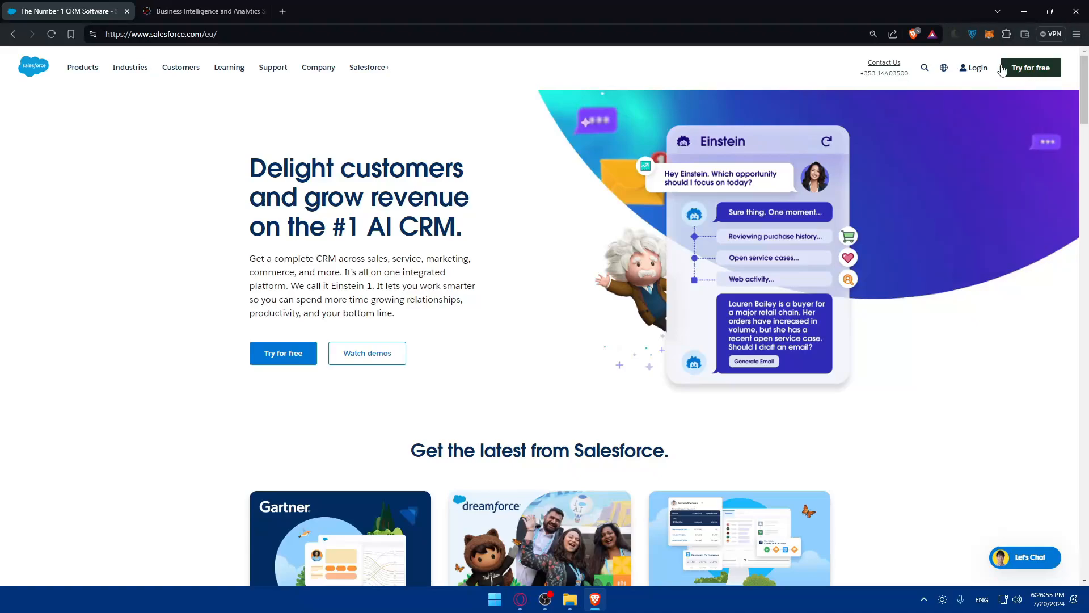
- Reach the Sales Cloud 30-day trial form via Login, then return to Tableau
click(973, 67)
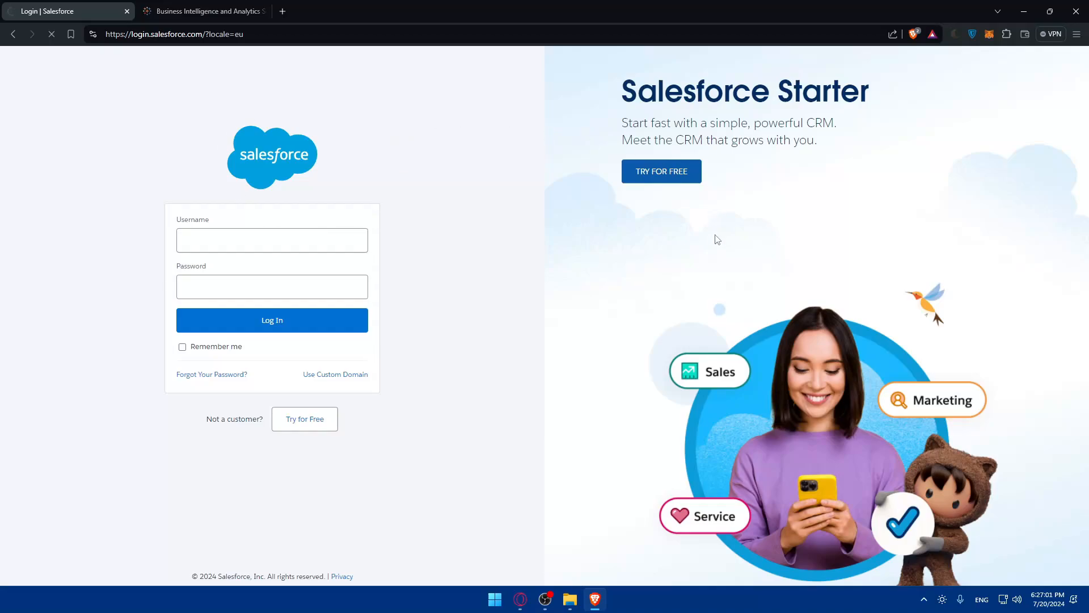
click(661, 171)
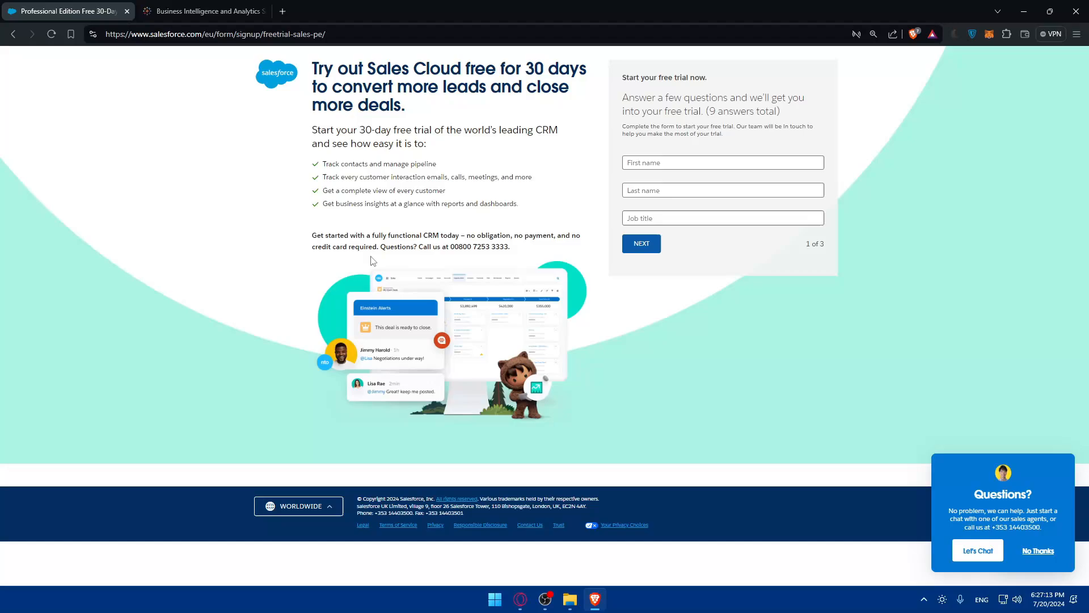
click(202, 11)
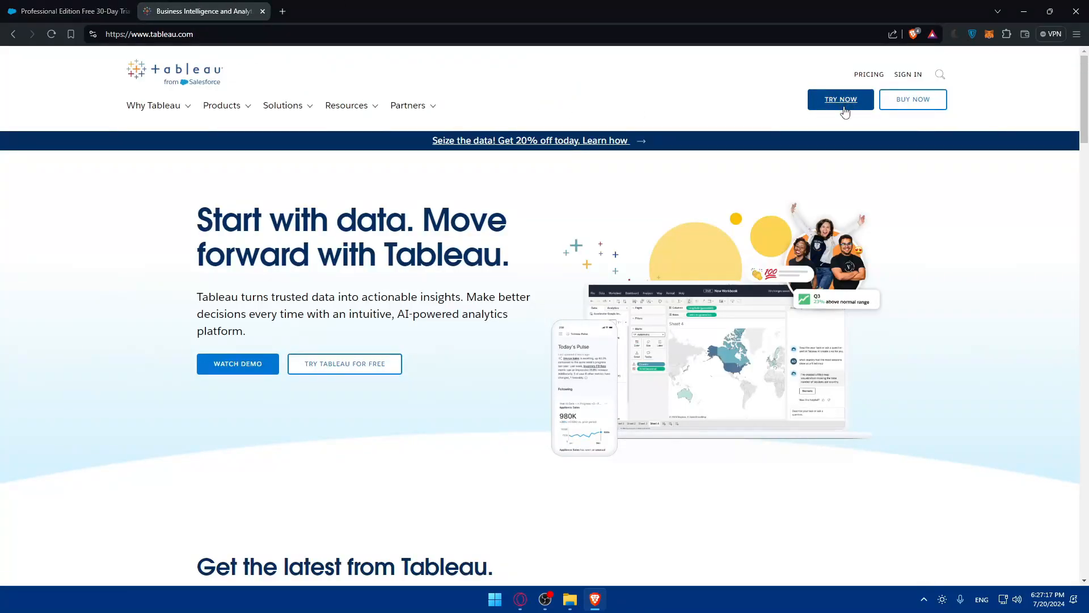
mouse_move(452, 295)
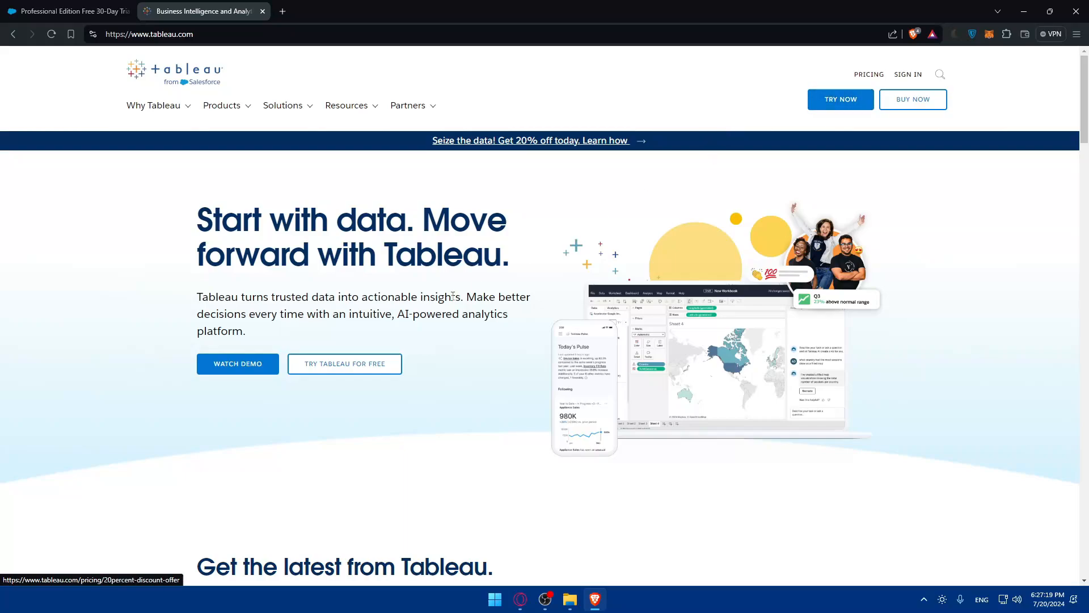
- Start the Tableau free trial sign-up with the TRY NOW button
click(907, 74)
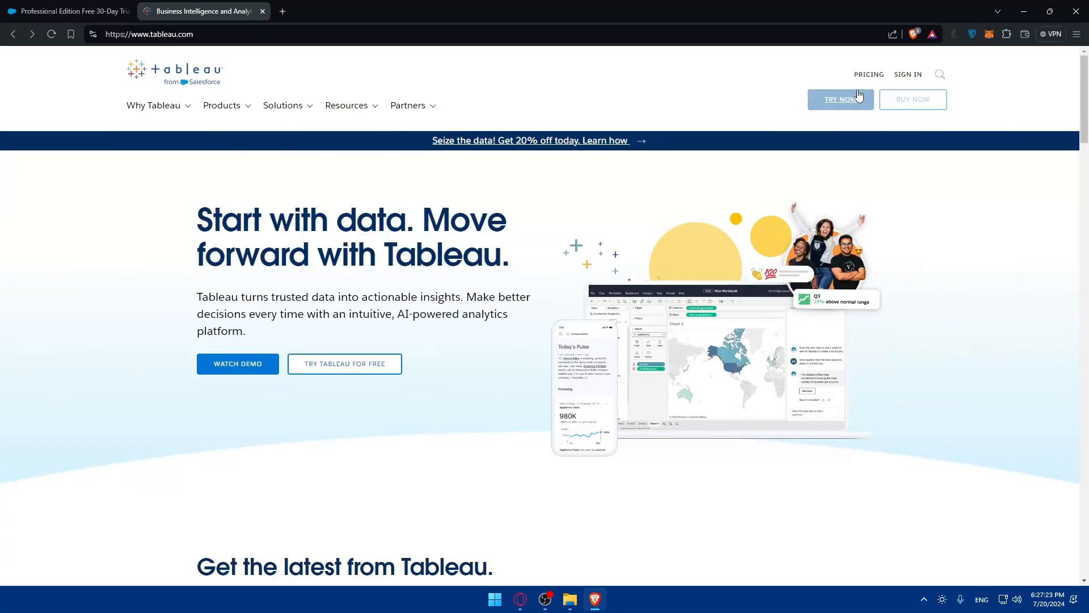
mouse_move(660, 264)
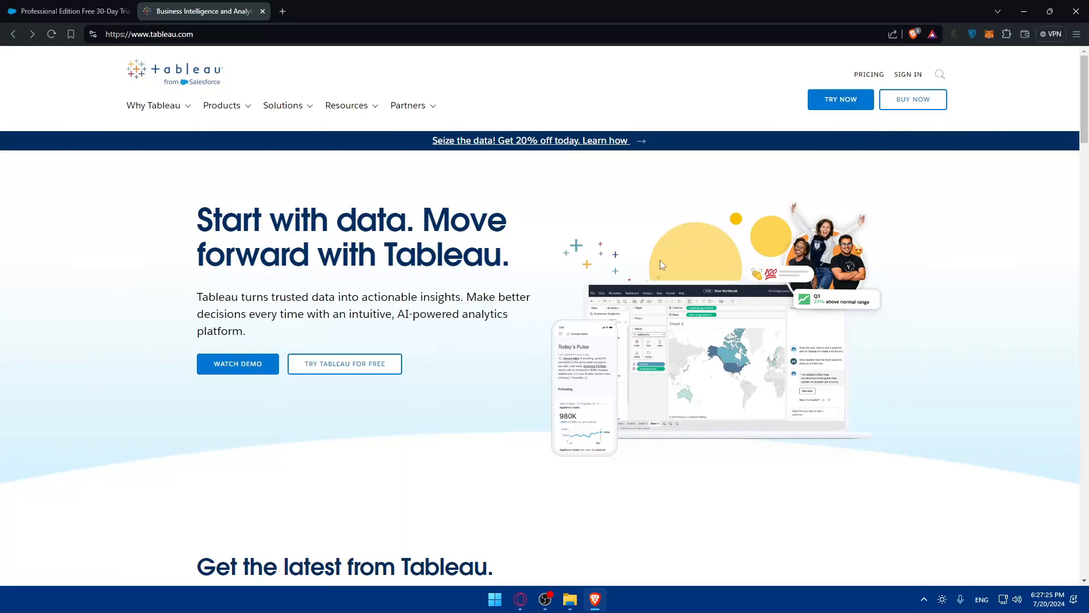
click(344, 363)
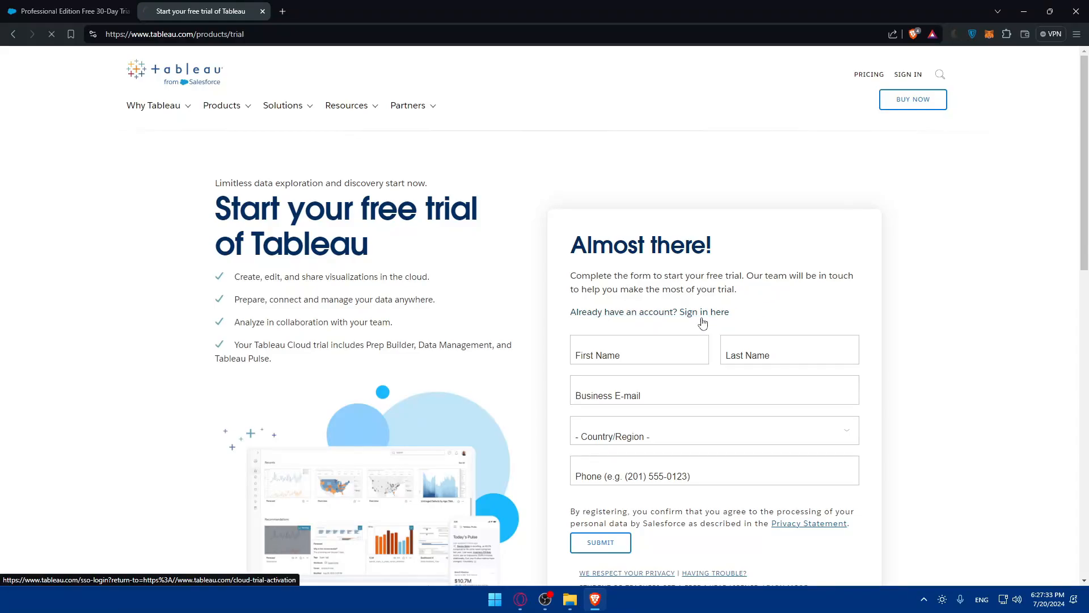
click(708, 311)
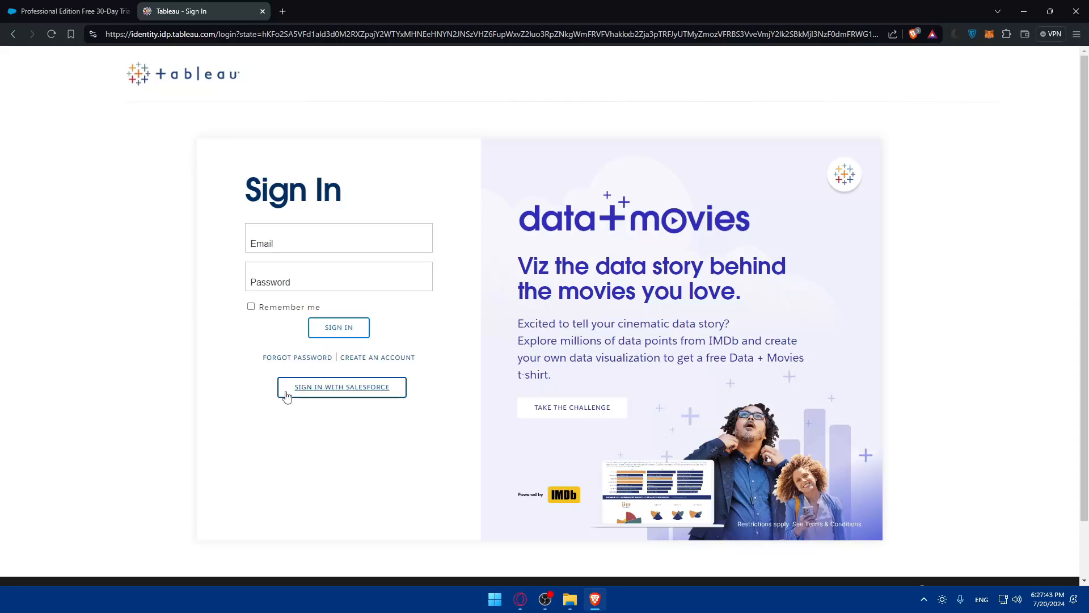
mouse_move(340, 393)
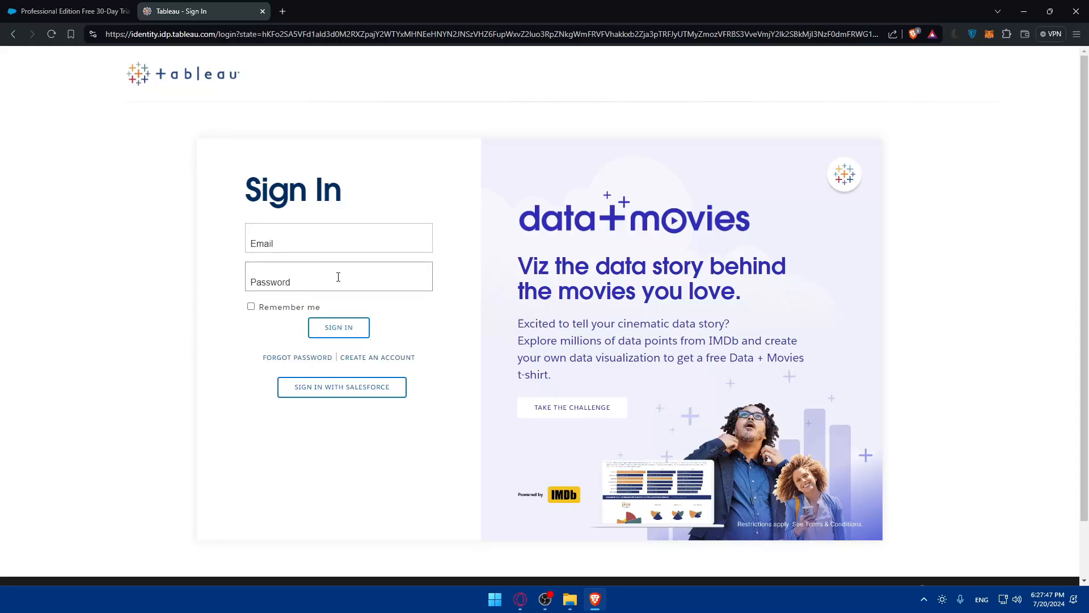
click(340, 387)
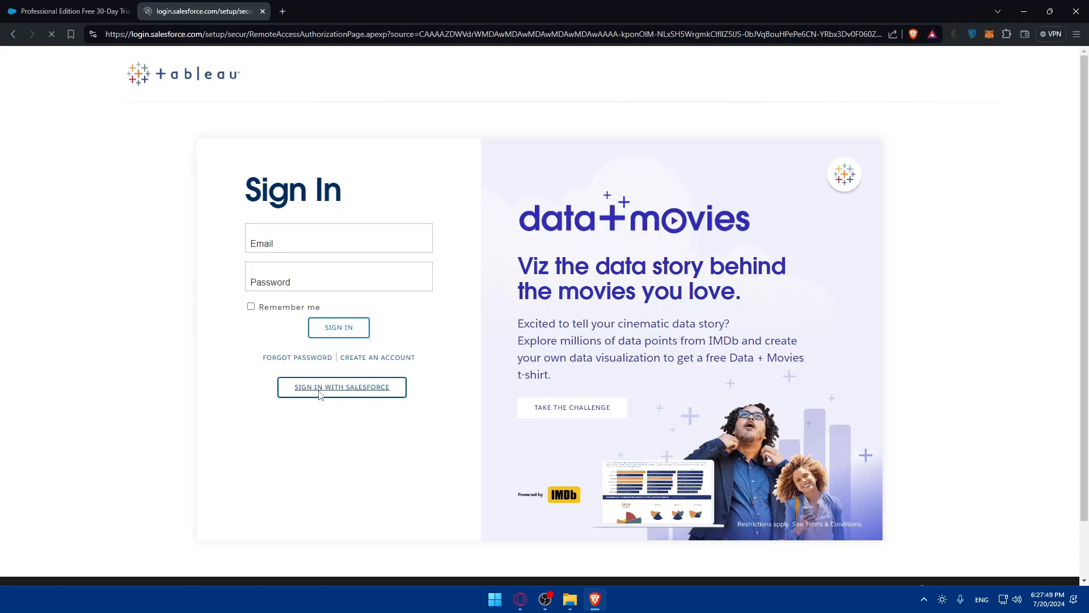
click(341, 386)
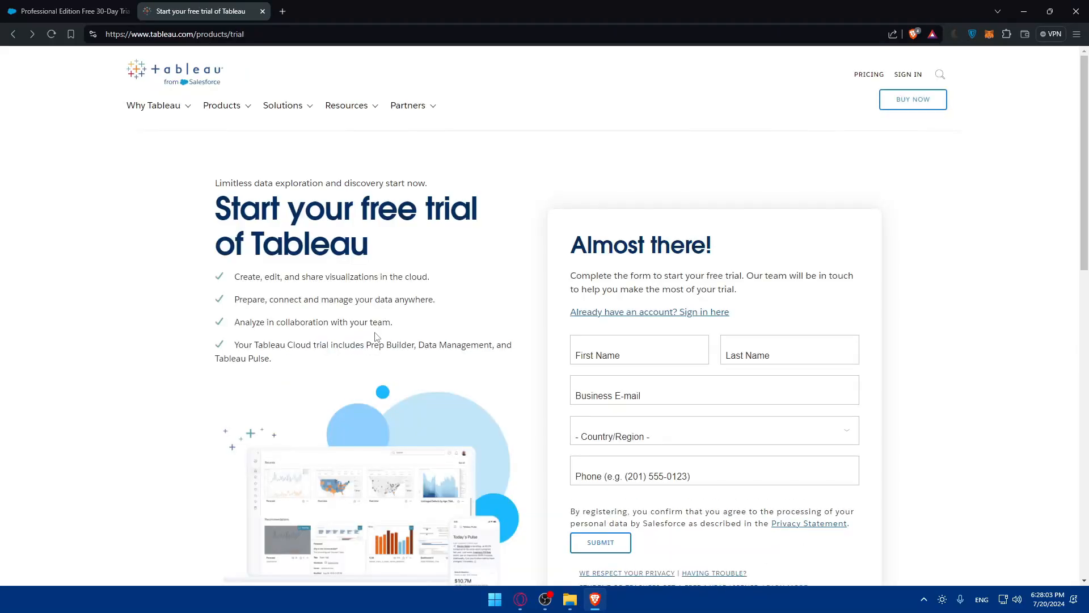
- Go to the Tableau home page, then show the Salesforce login page in the first tab
click(173, 72)
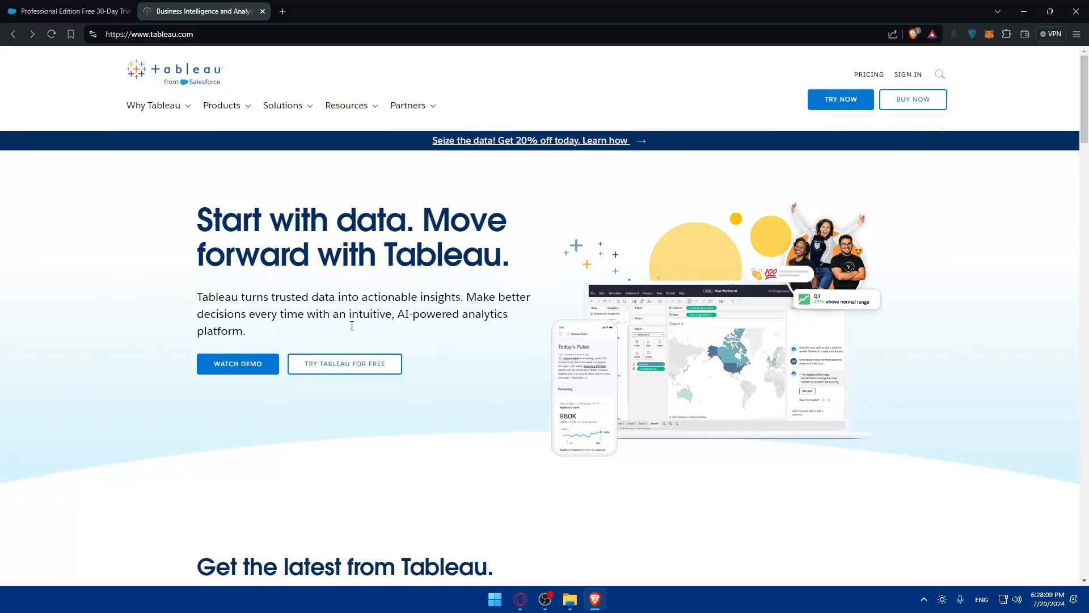
mouse_move(800, 284)
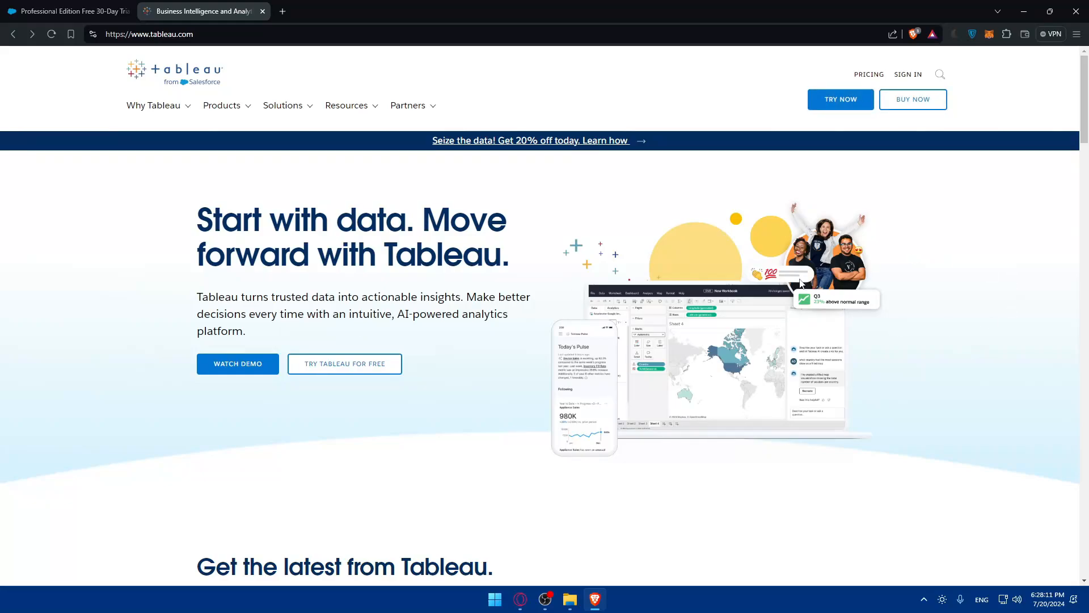
mouse_move(760, 334)
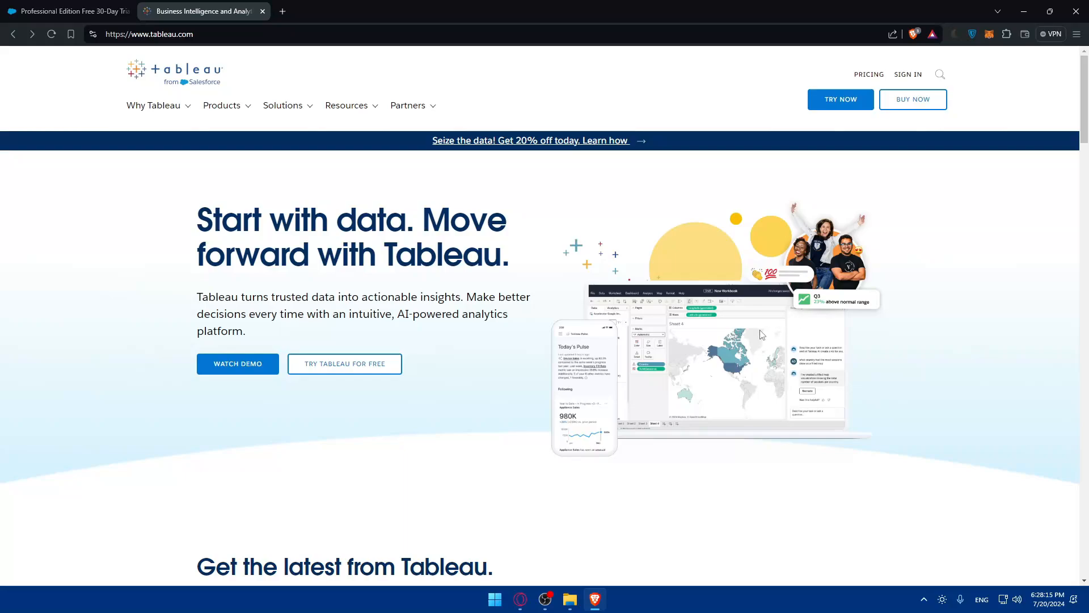
mouse_move(665, 339)
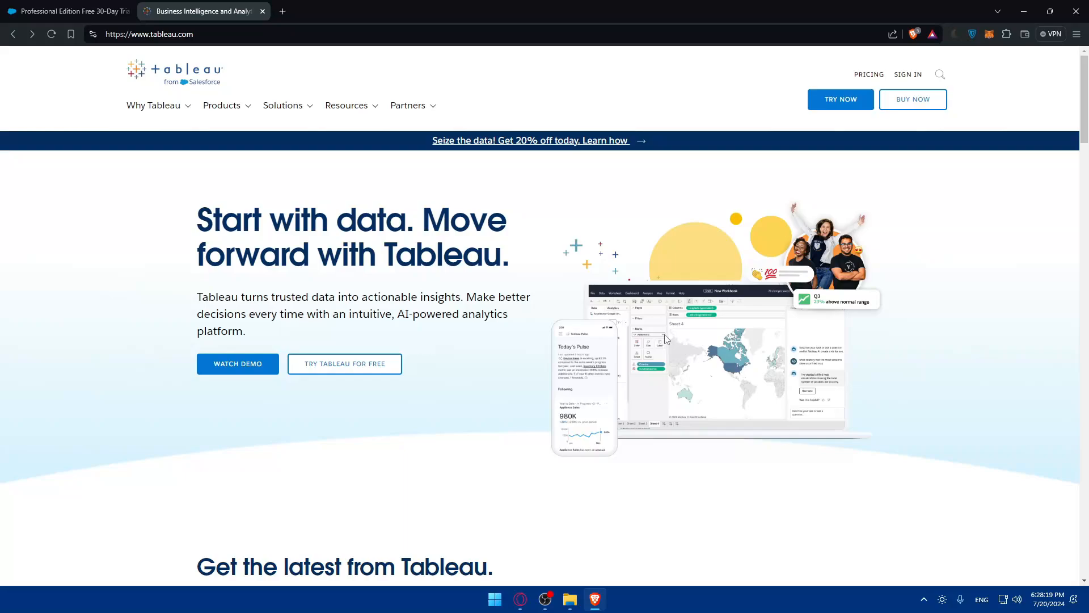
mouse_move(226, 66)
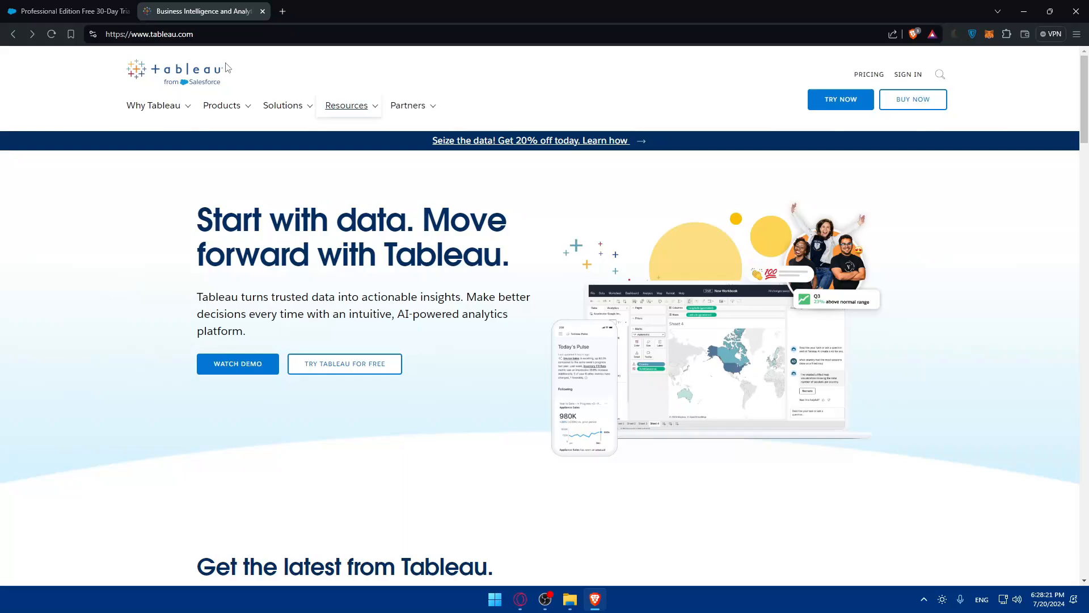
mouse_move(21, 112)
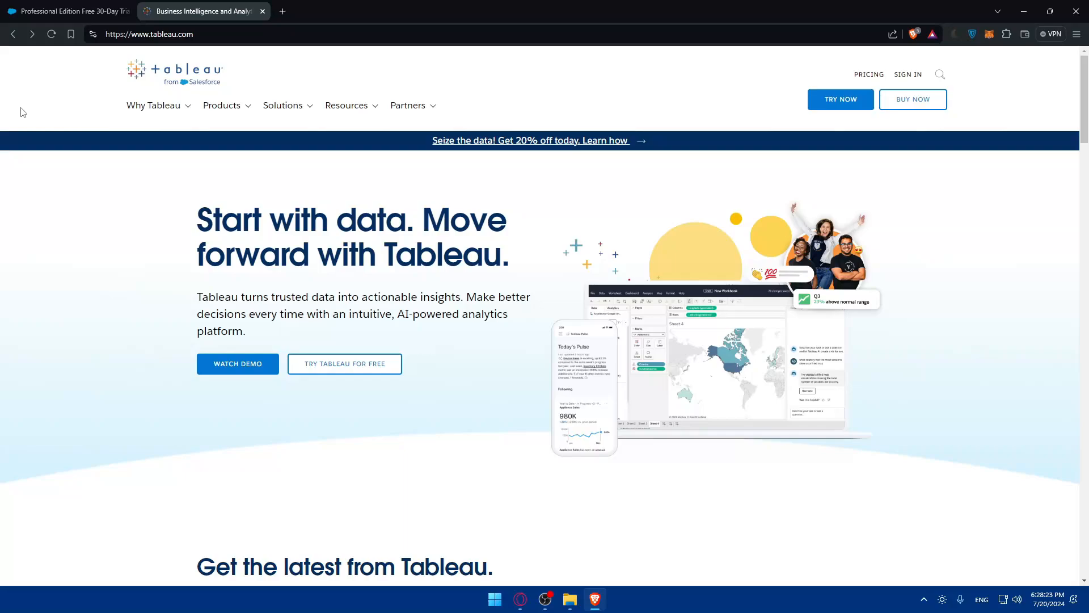
mouse_move(38, 123)
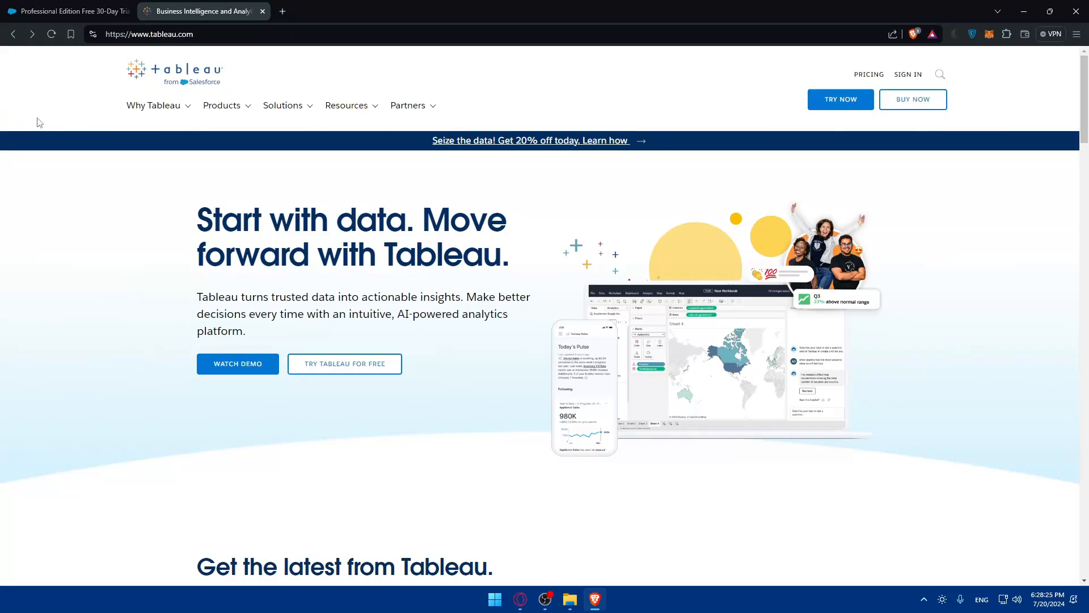
mouse_move(81, 218)
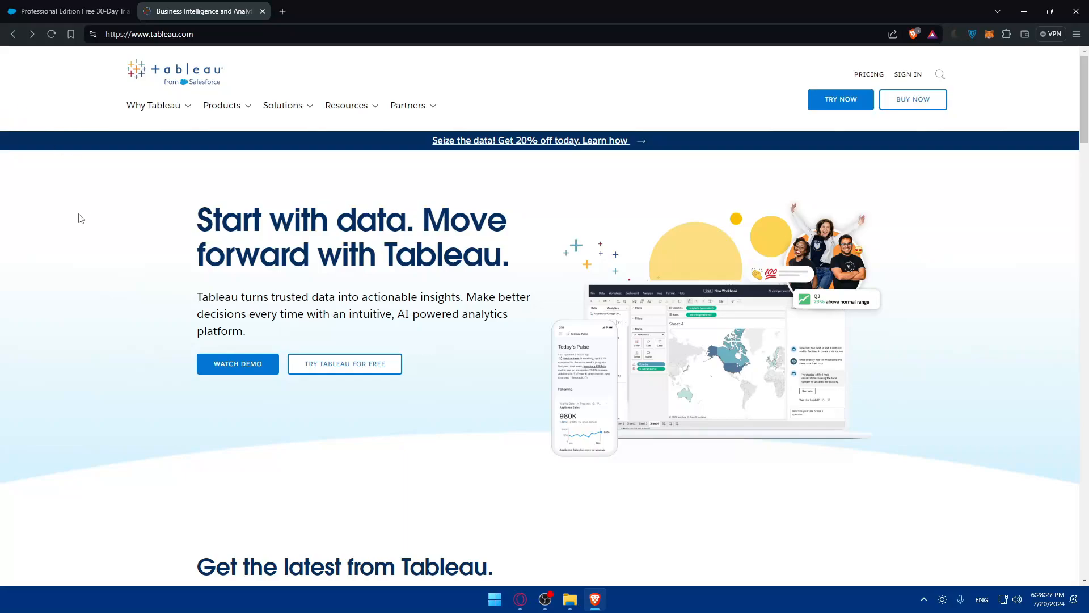
mouse_move(433, 193)
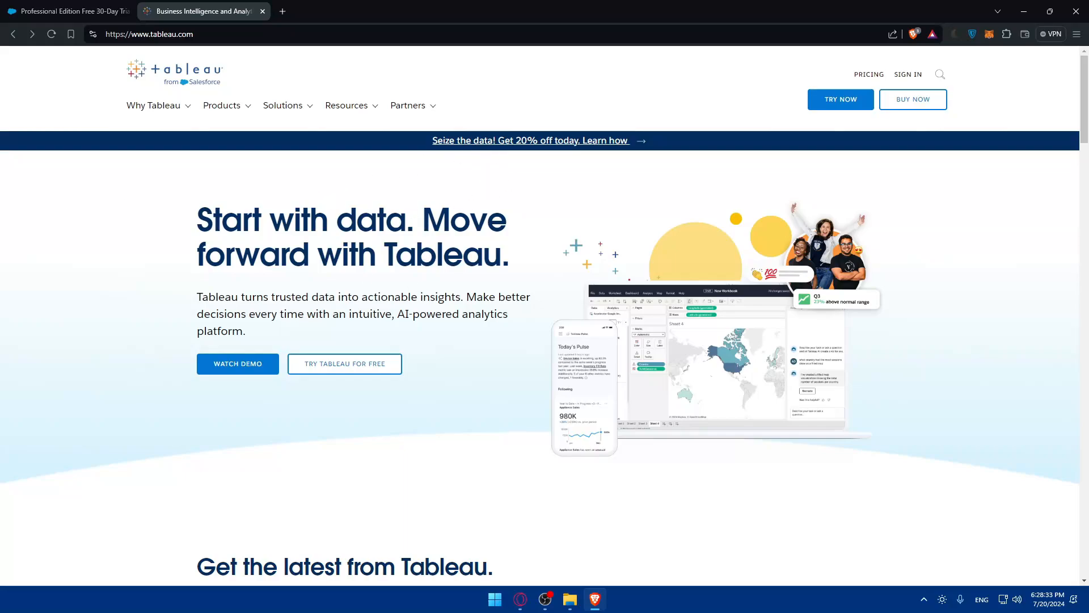
click(66, 11)
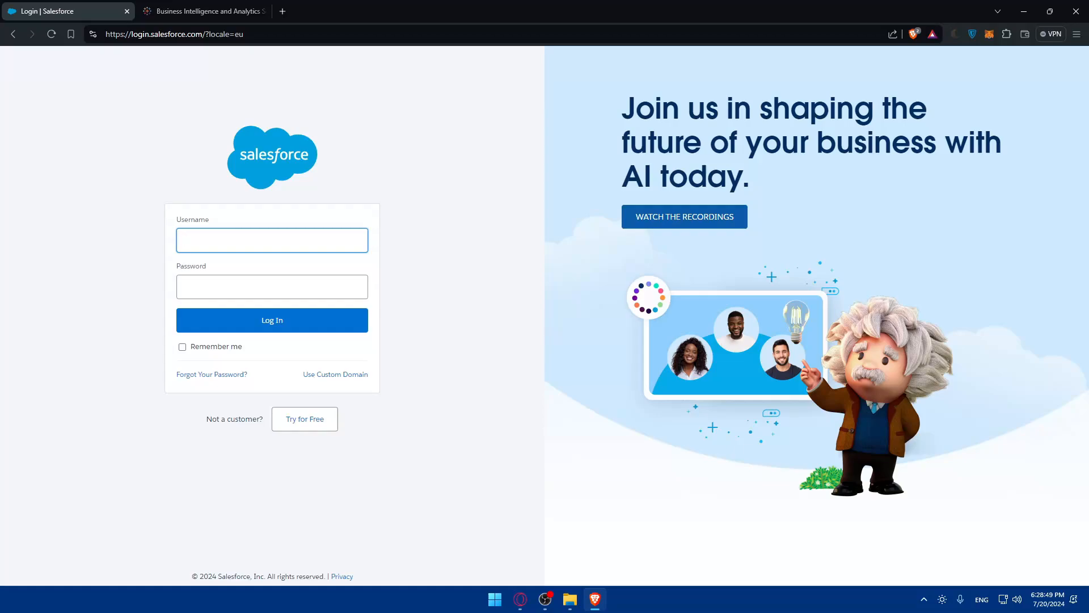
- Look over the Salesforce login page without signing in, then switch to the Tableau tab
click(272, 239)
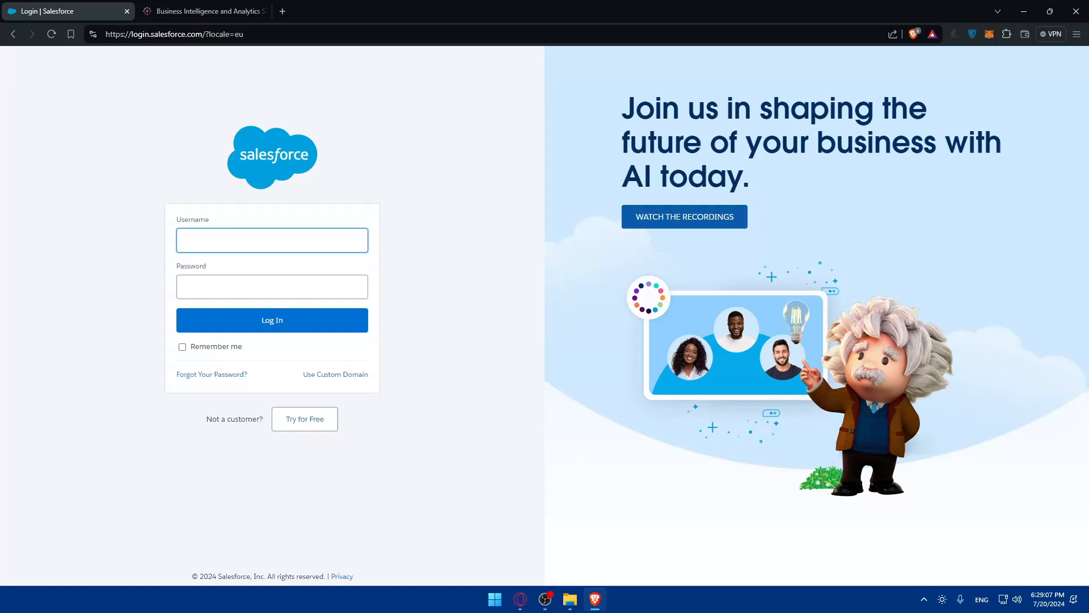
click(272, 239)
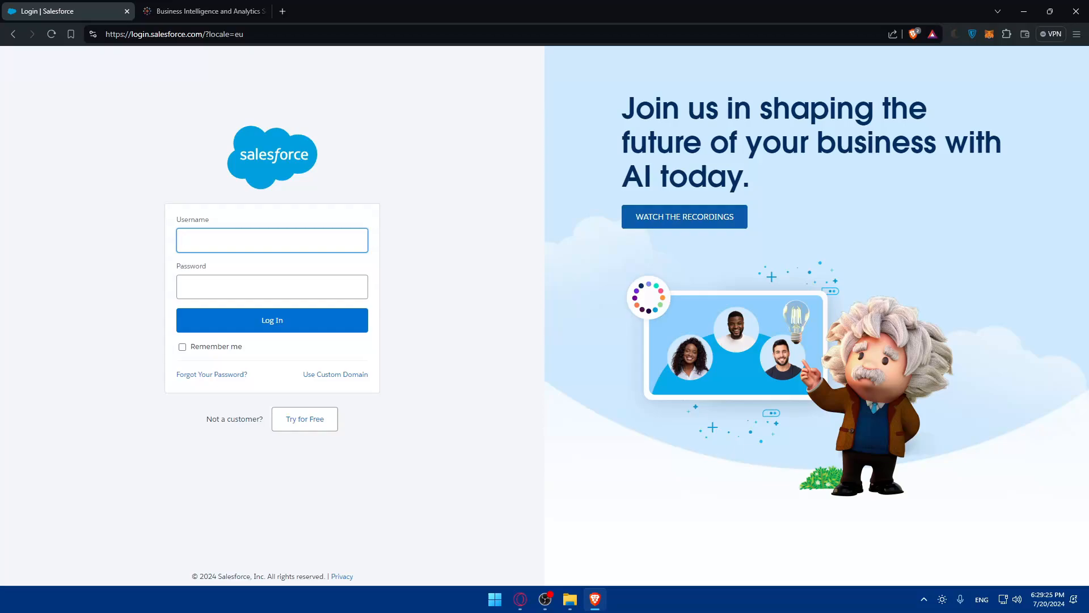
click(272, 239)
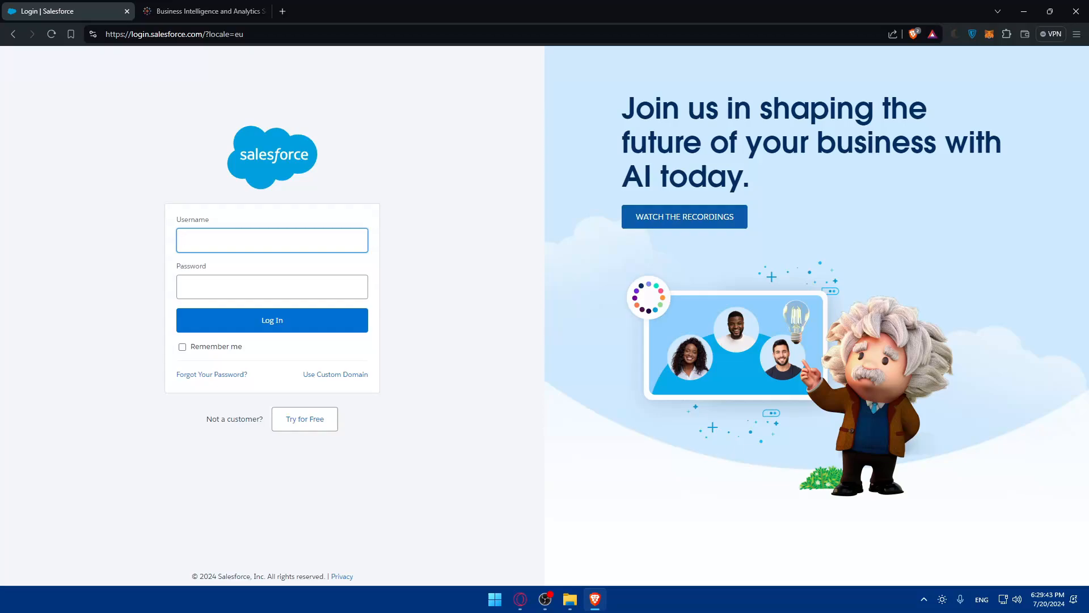
click(272, 239)
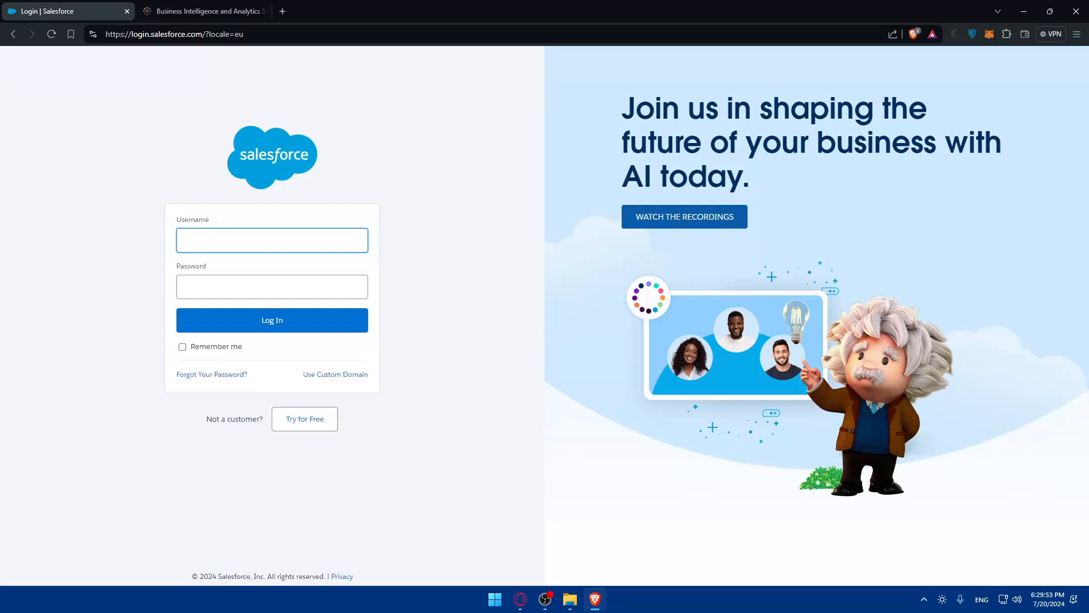
text(-)
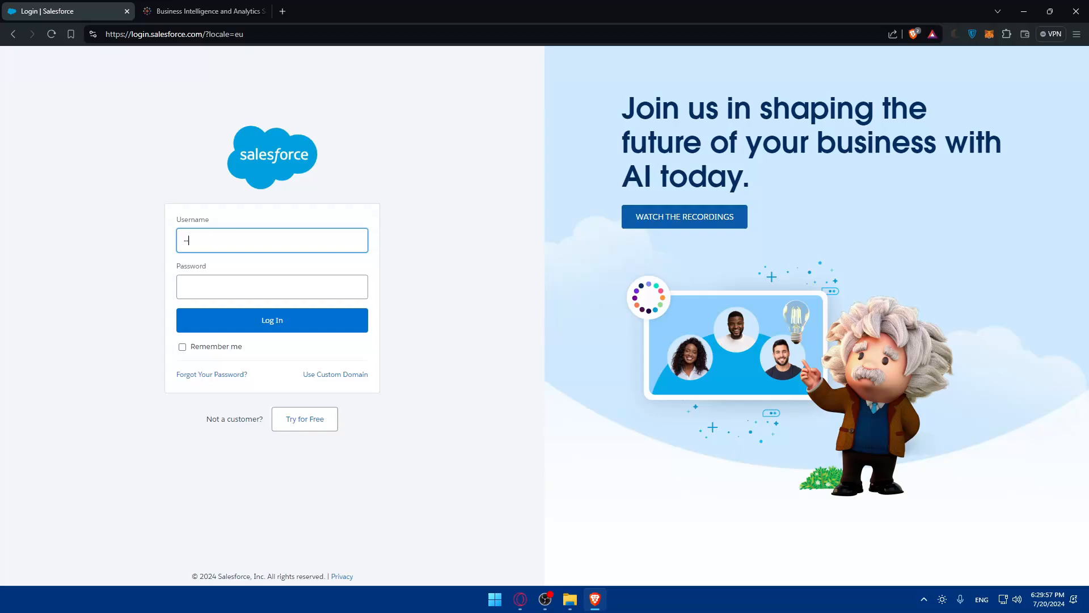
text(-)
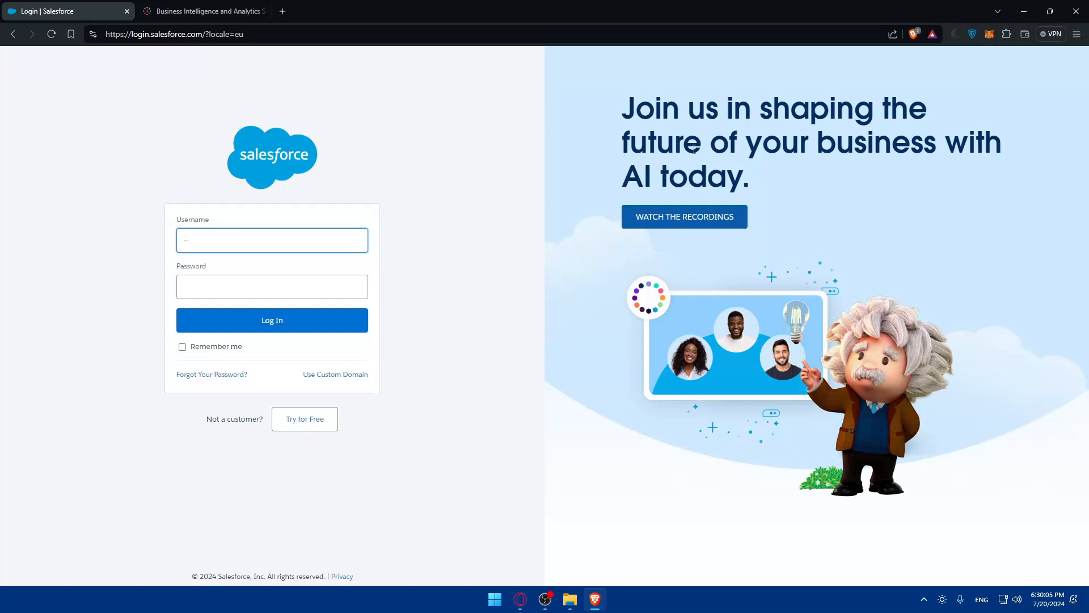
click(203, 11)
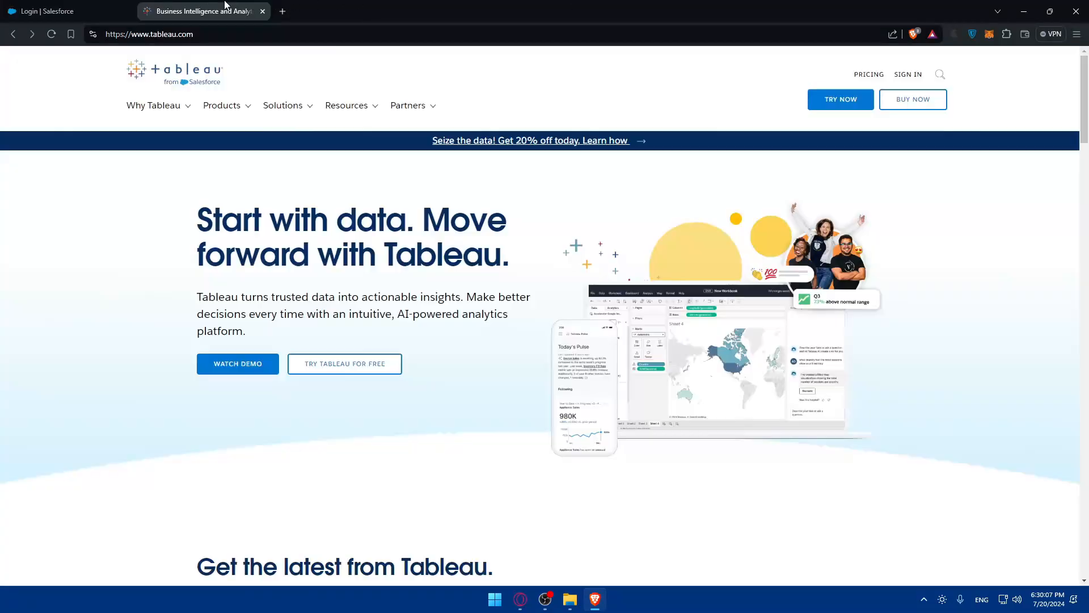
mouse_move(676, 384)
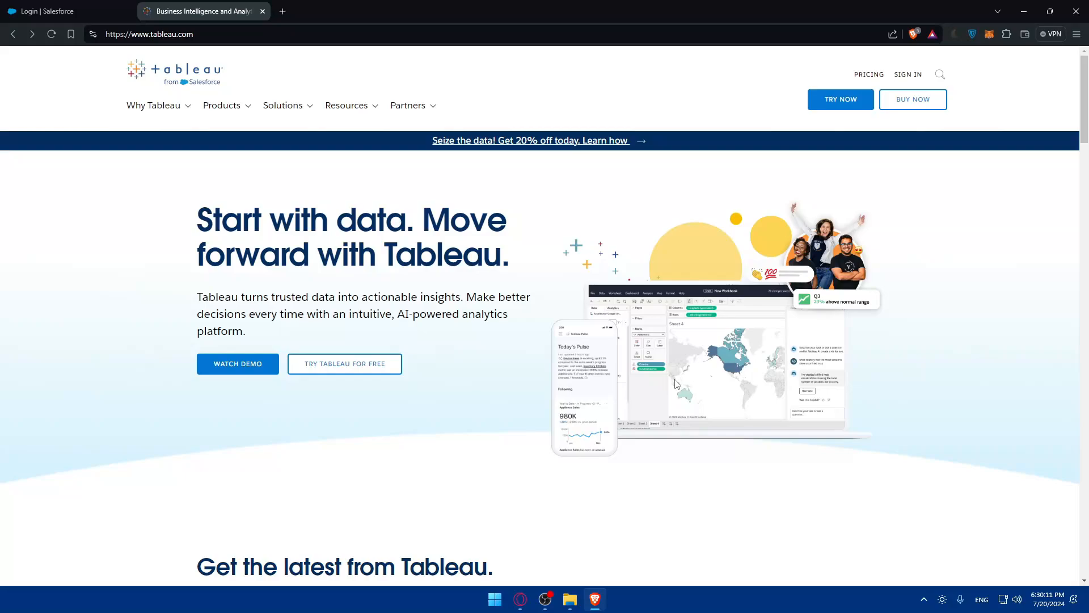
mouse_move(705, 360)
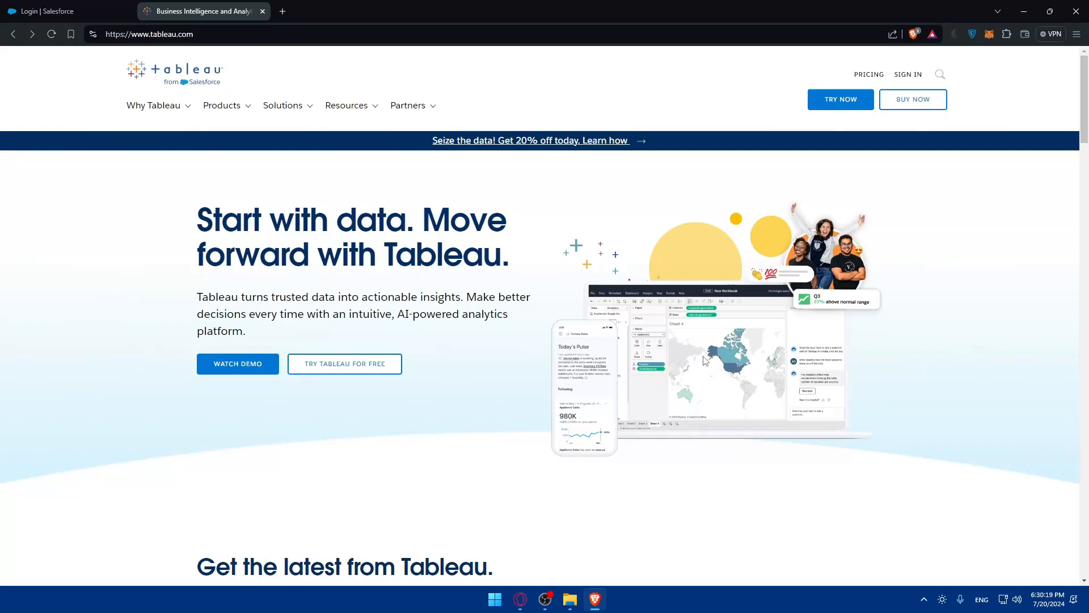
mouse_move(727, 257)
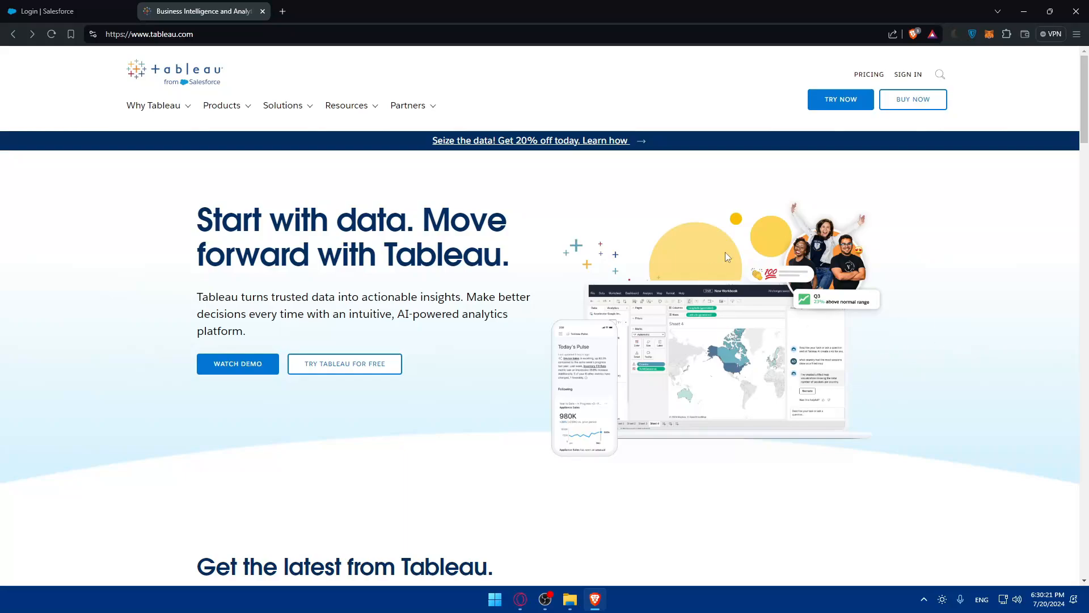
- Reopen the Tableau free trial sign-up form via TRY NOW
click(867, 74)
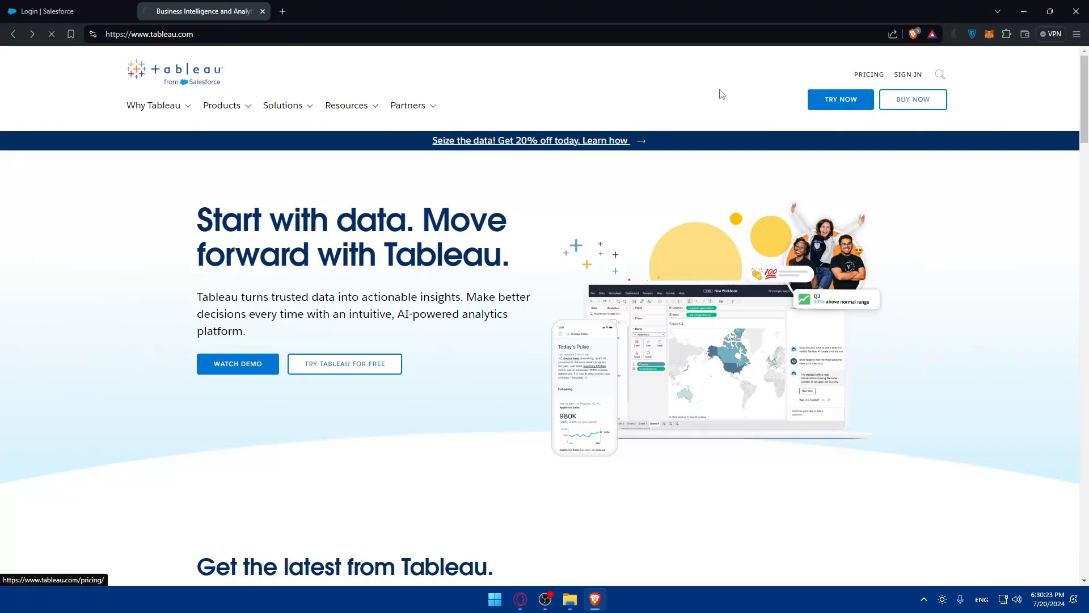
click(867, 74)
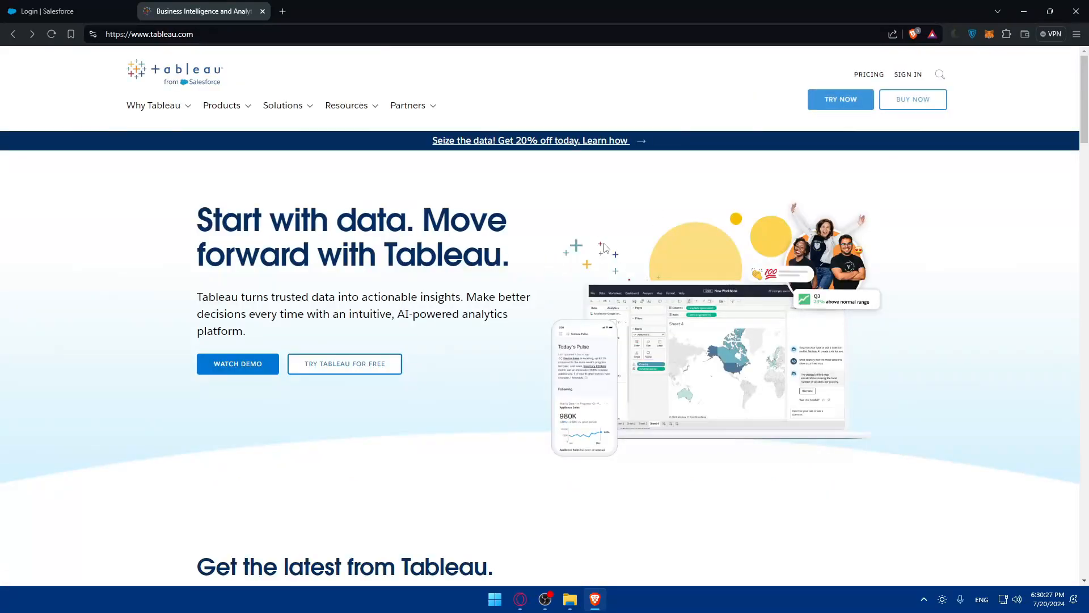
mouse_move(521, 271)
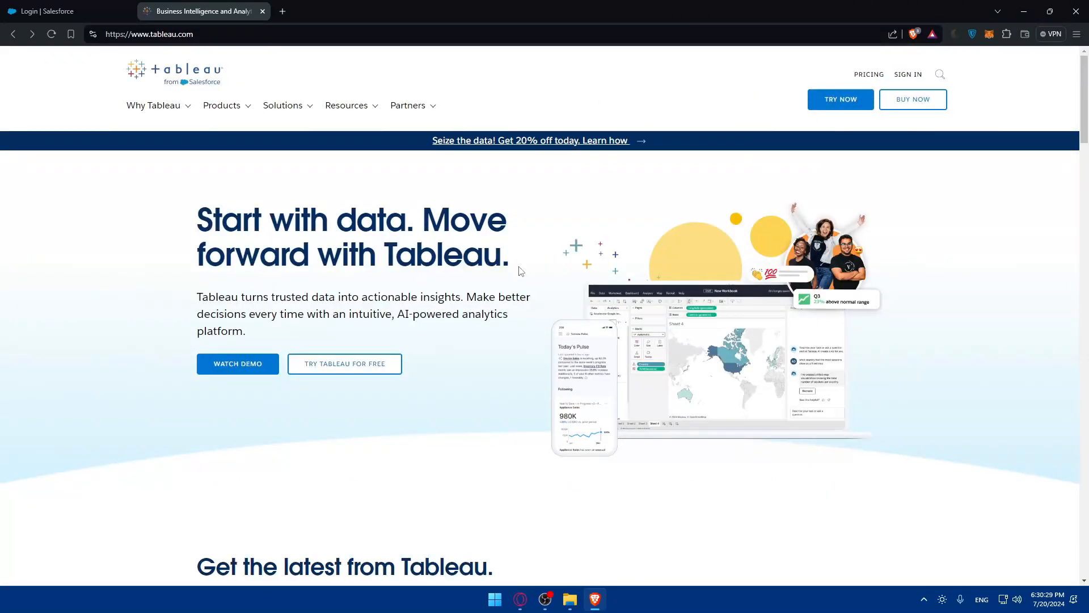
click(343, 363)
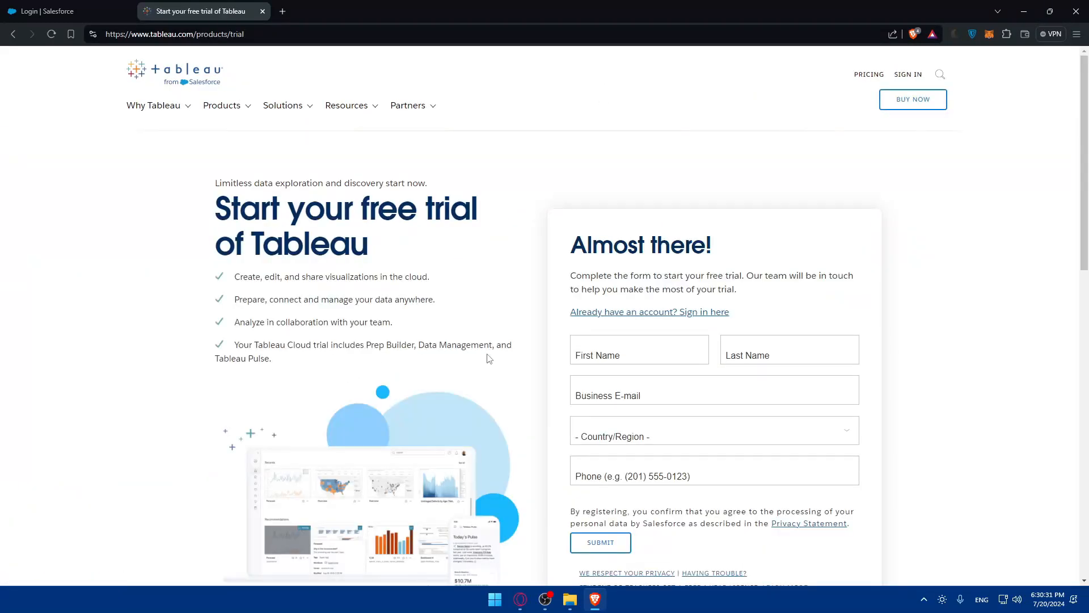
- Enter first name, last name and a gmail.com business e-mail in the trial form
scroll(down, 3)
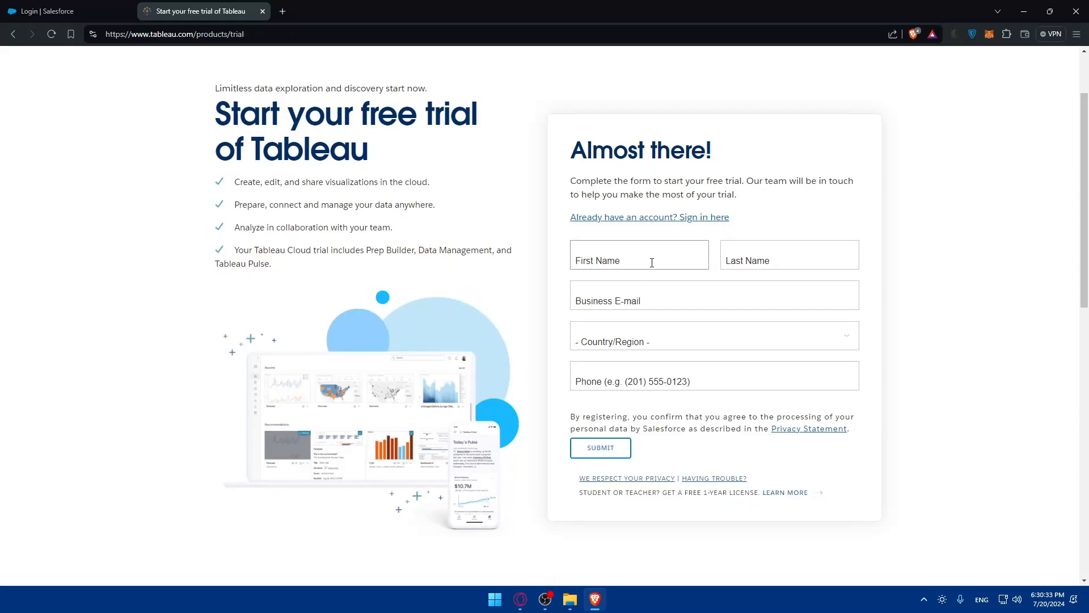
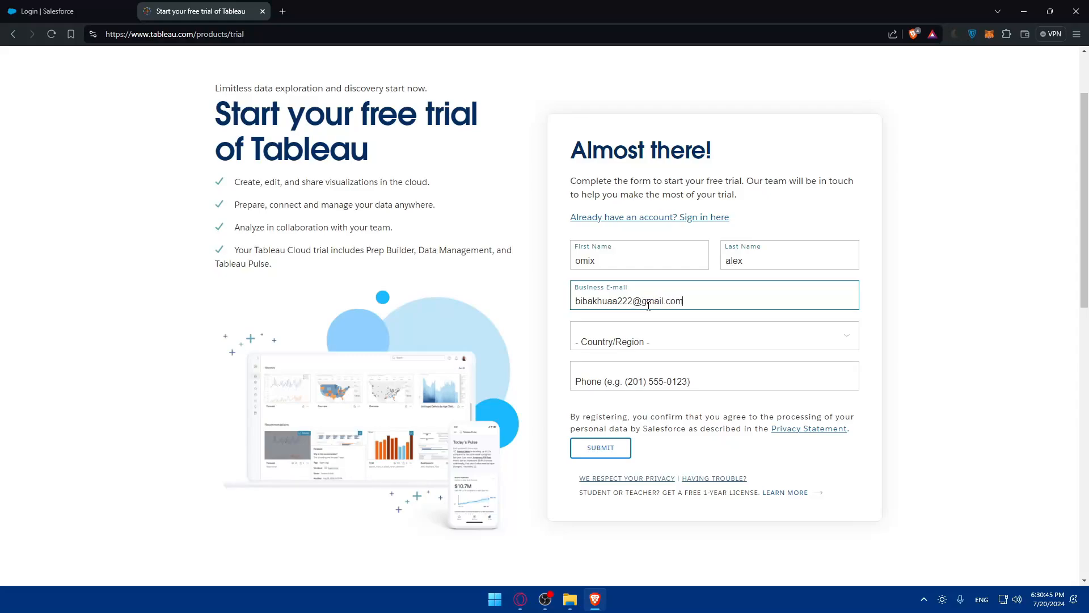
click(714, 341)
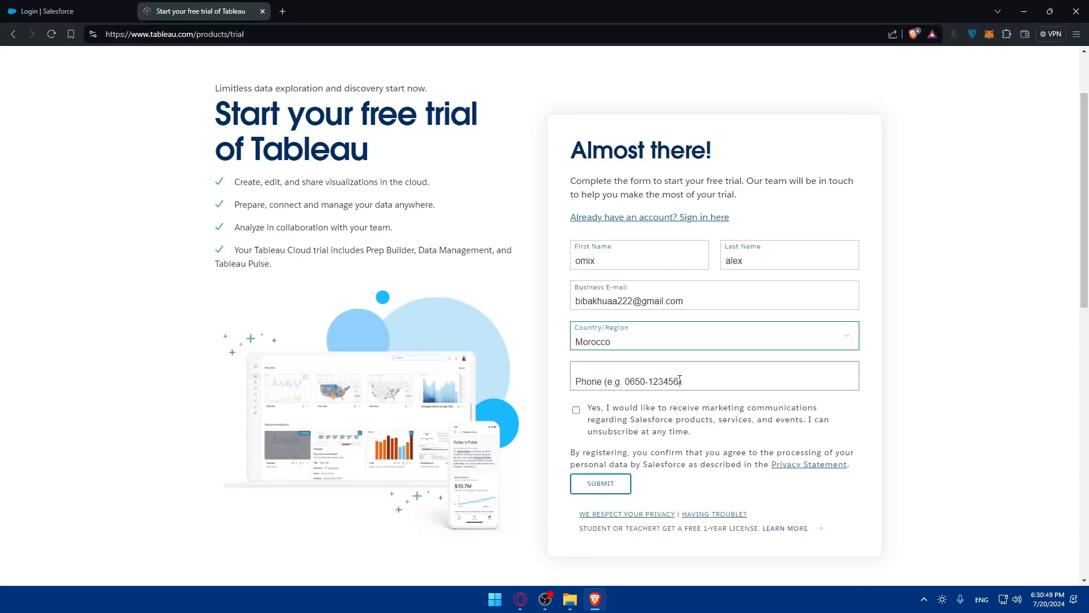
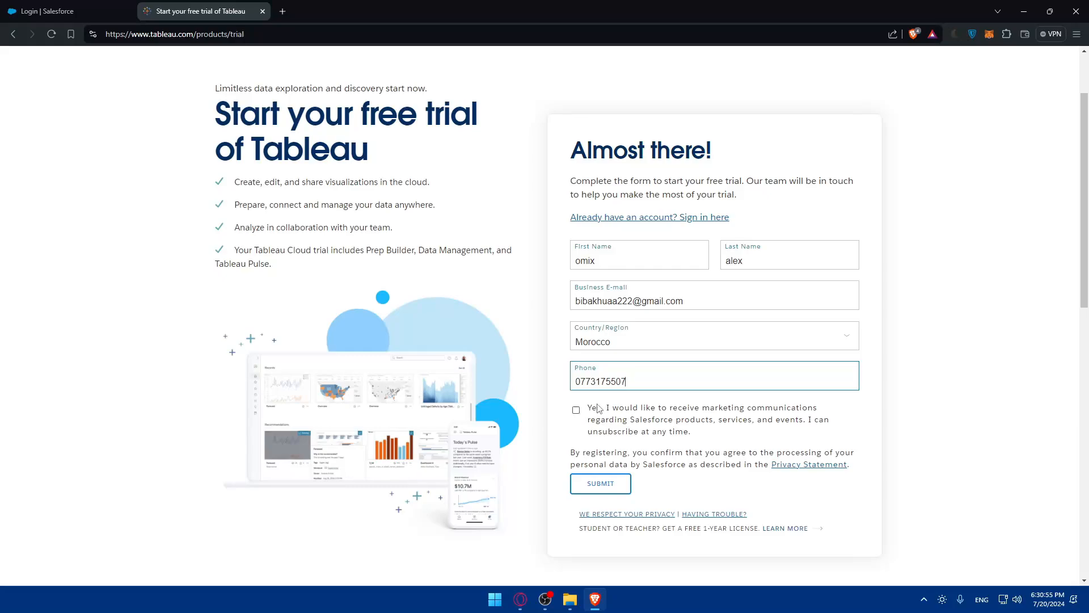
mouse_move(646, 415)
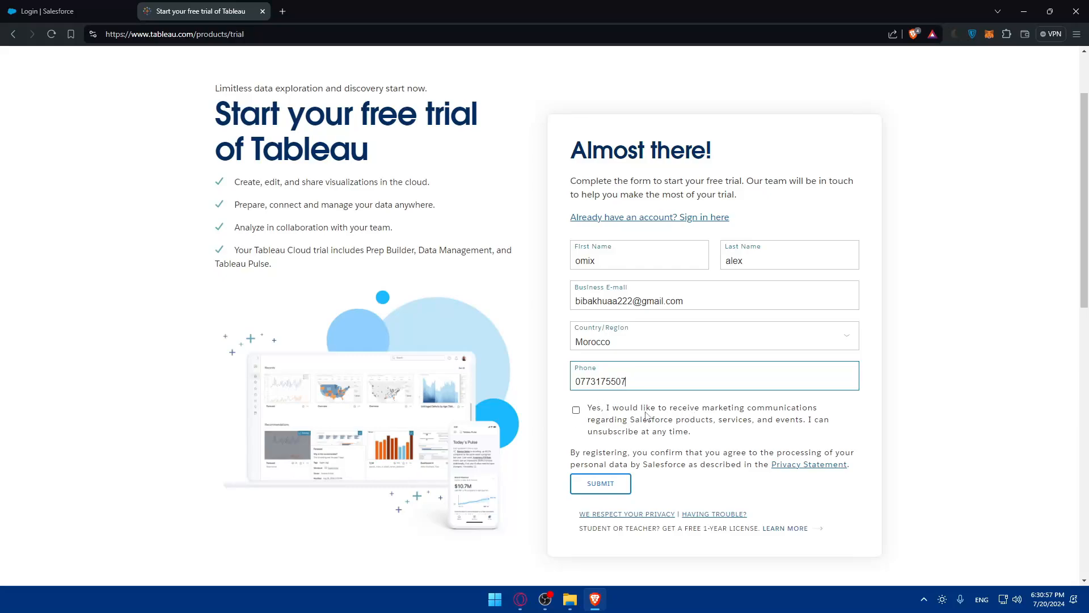
mouse_move(650, 426)
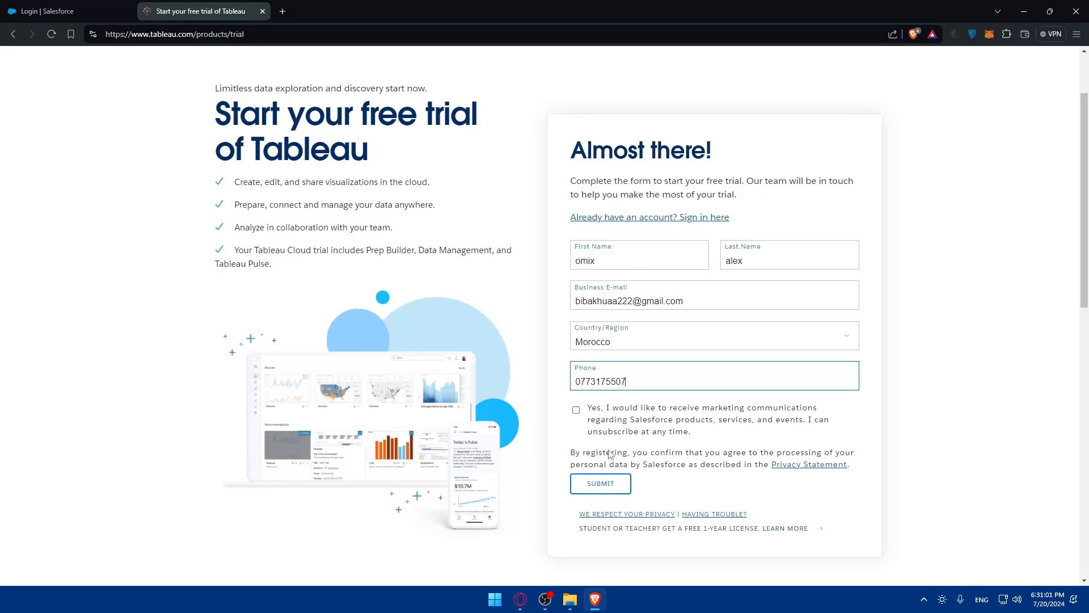
mouse_move(808, 464)
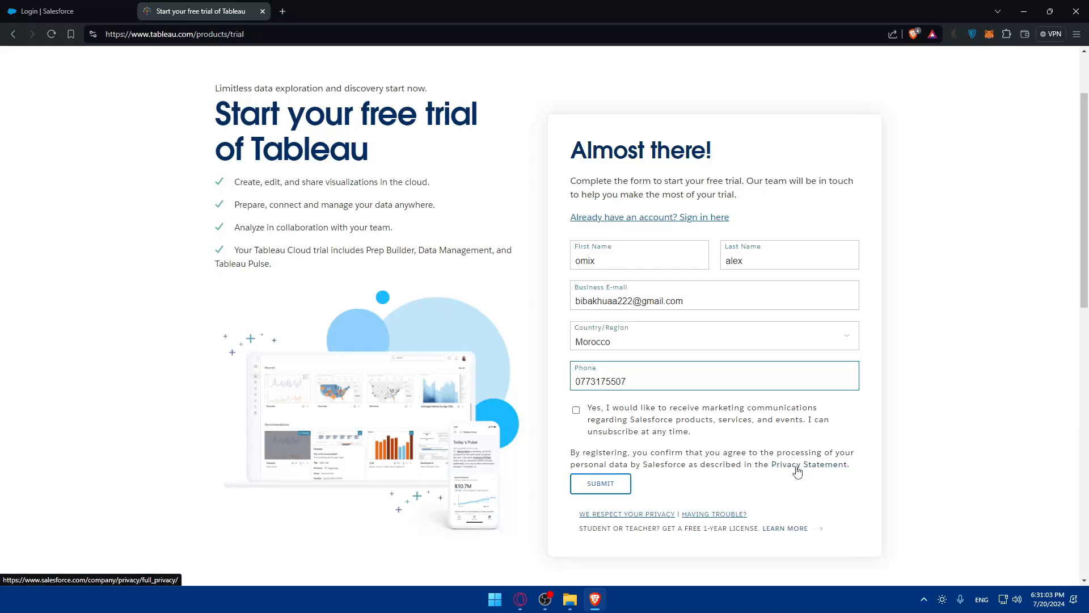
click(599, 483)
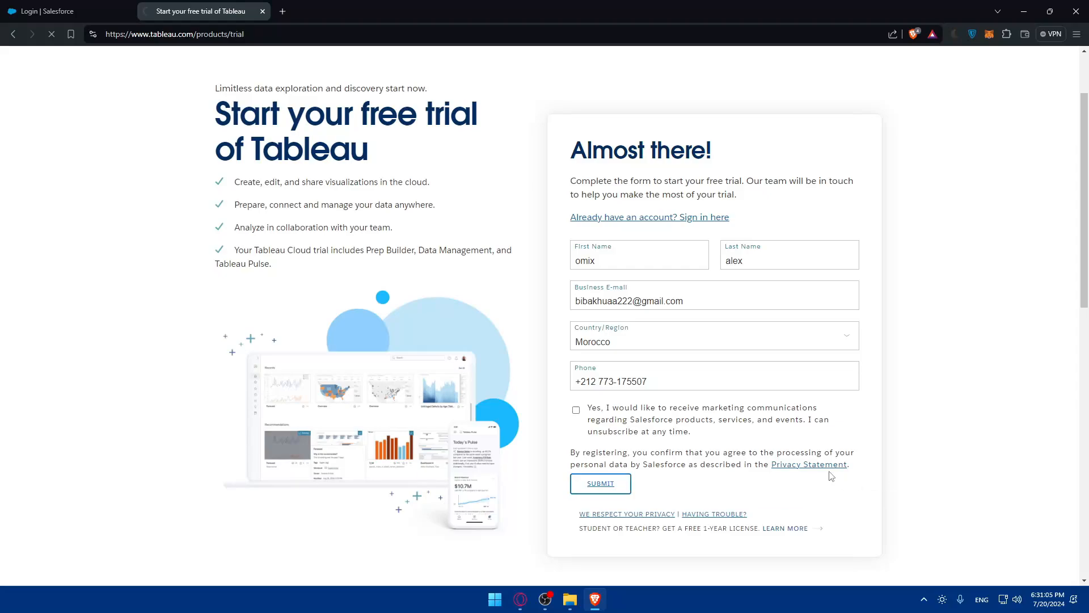
- Open the Tableau Software Account Activation email and follow its activation link
click(600, 483)
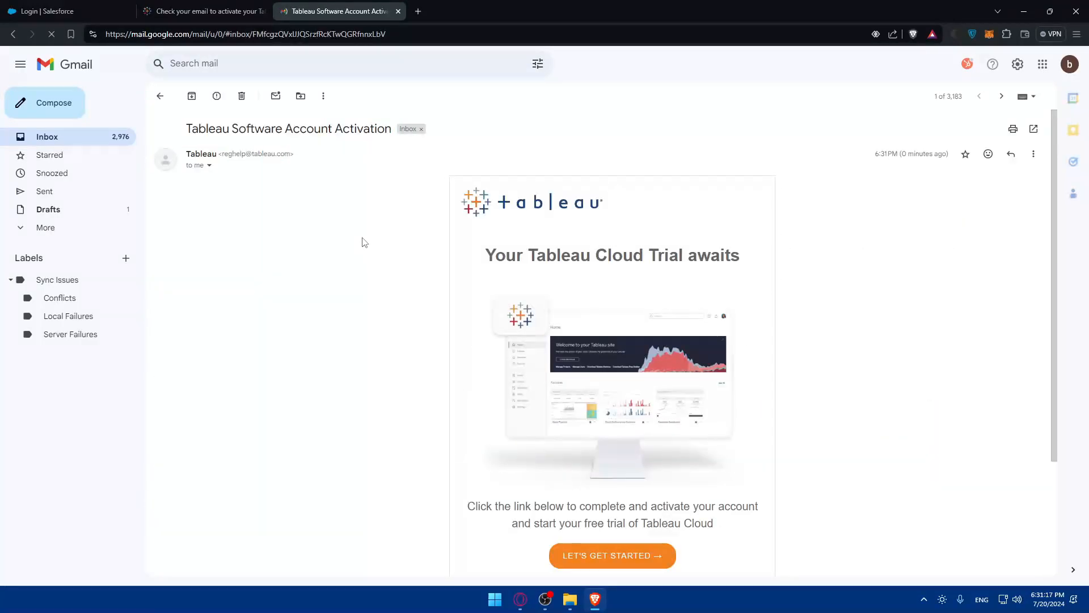
click(611, 555)
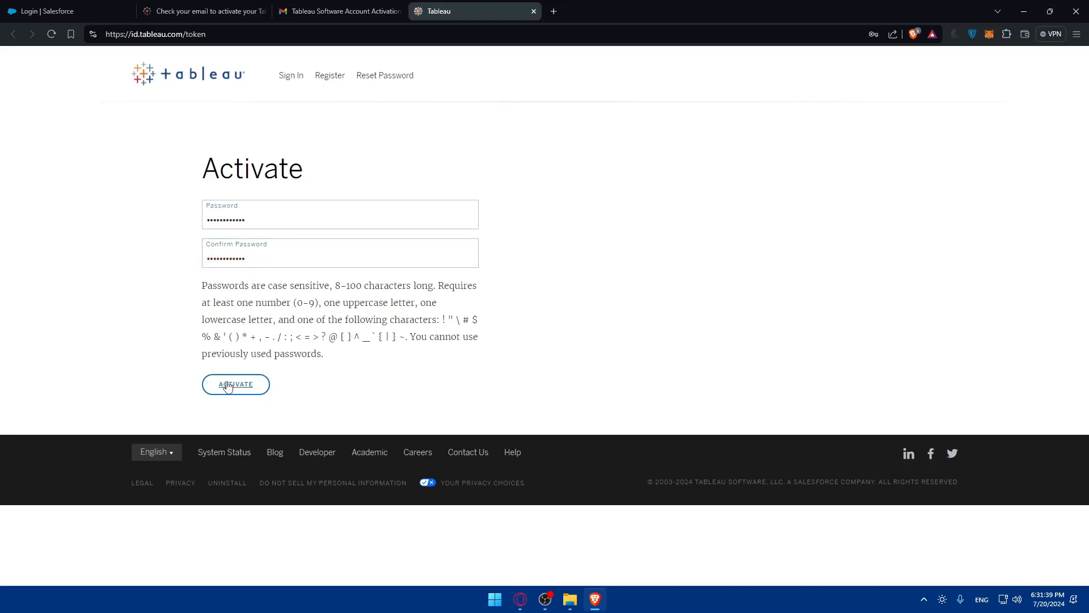
- Activate the account with the entered password and begin signing in
click(235, 384)
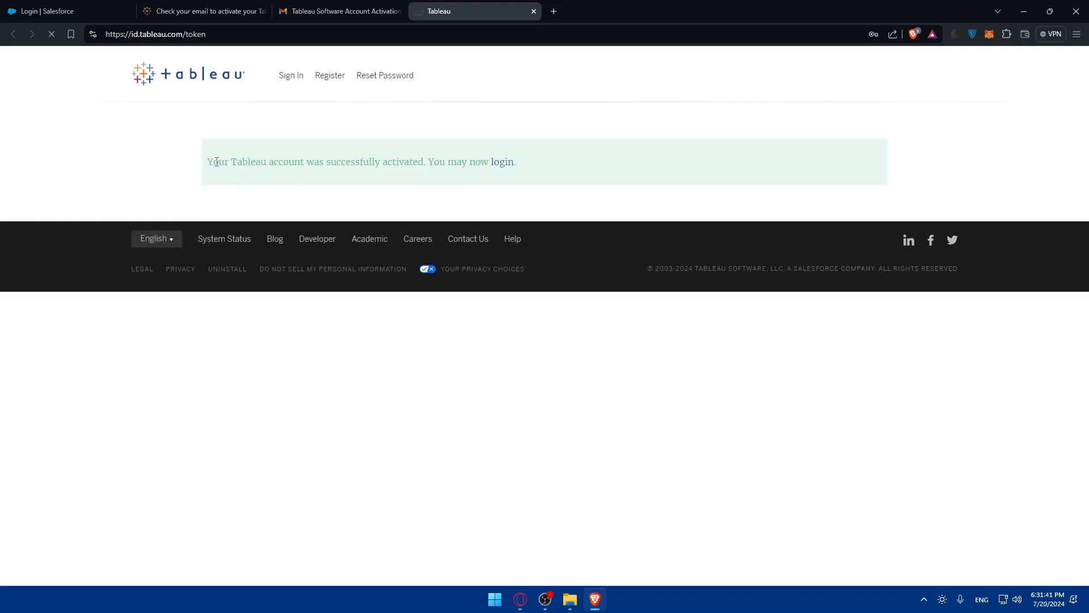
click(501, 162)
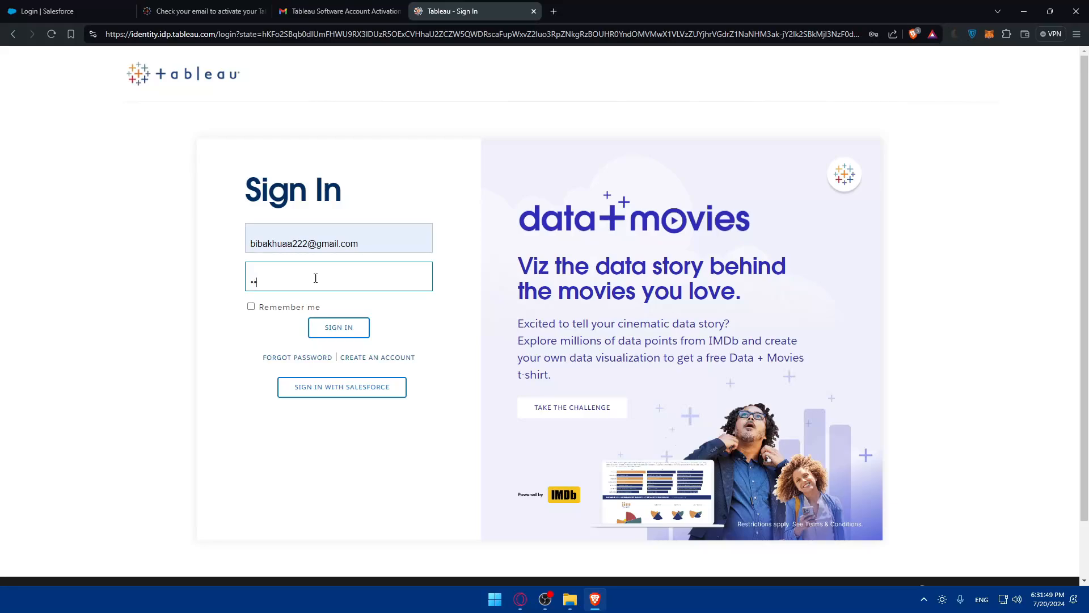
- Sign in to the Tableau website with the password, keeping the login remembered
text(password)
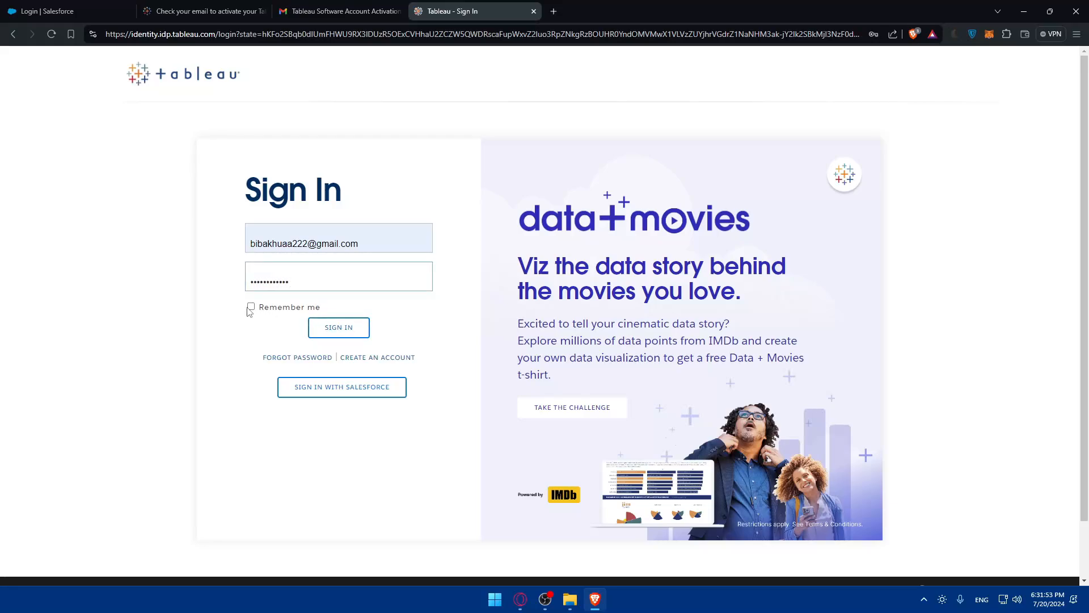
click(250, 307)
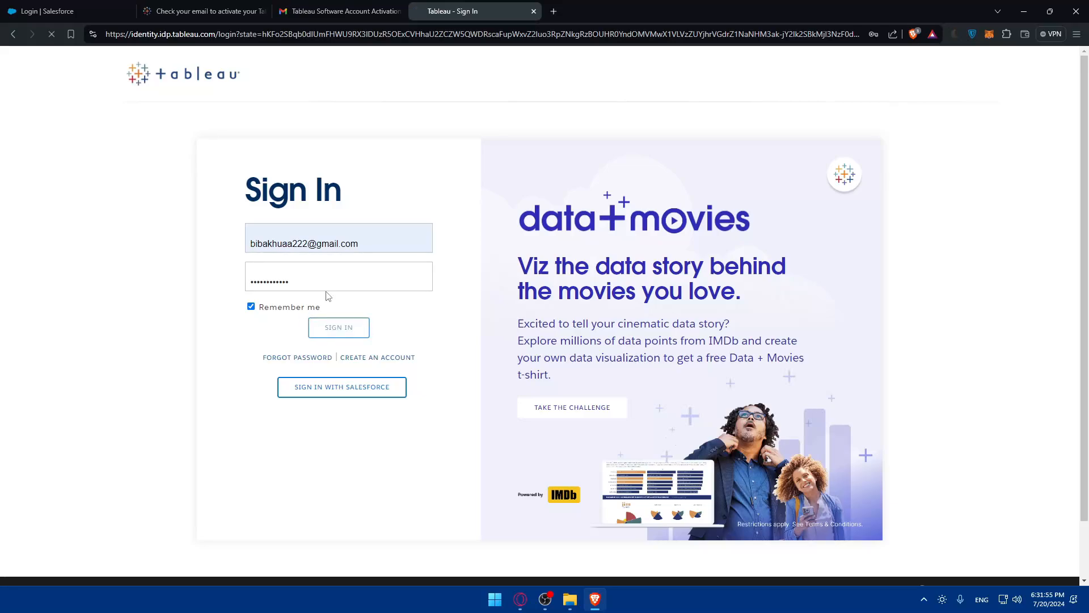
click(338, 327)
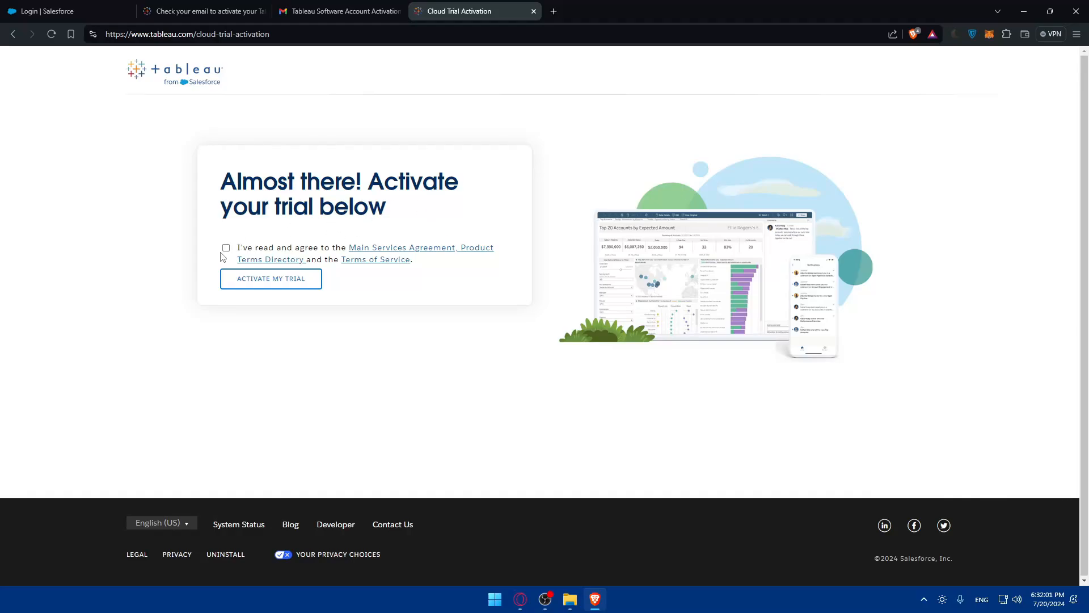
- Agree to the service terms and activate the Tableau Cloud trial, waiting for the redirect
click(226, 248)
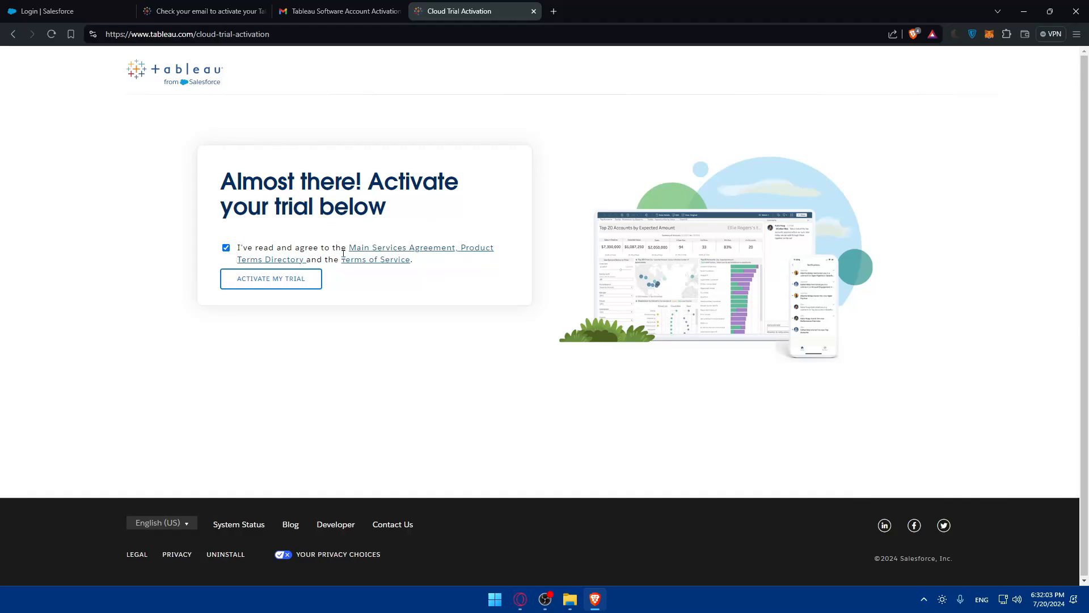
mouse_move(479, 252)
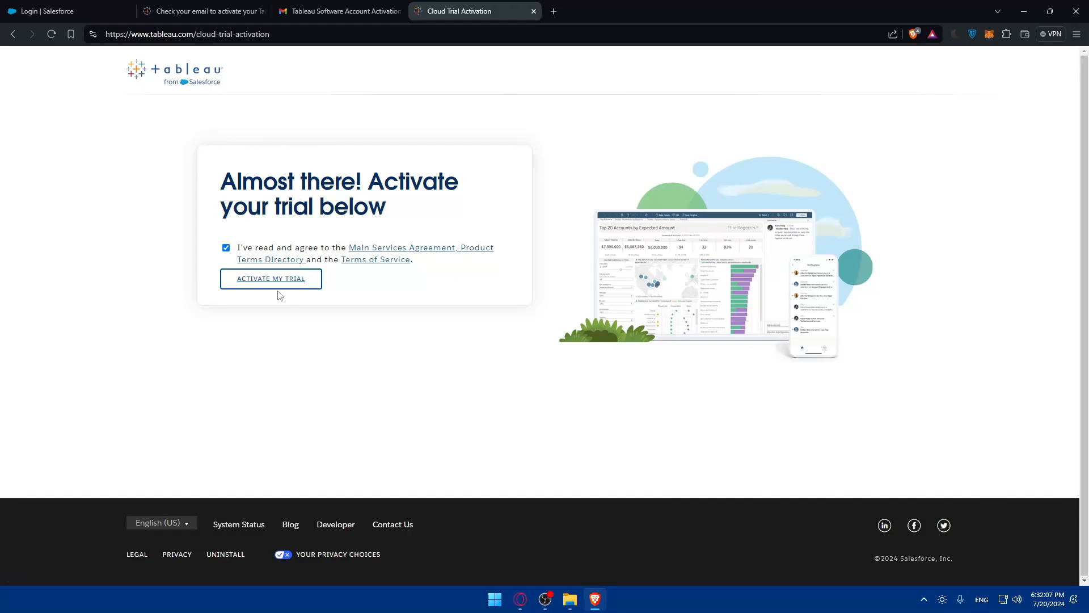
click(270, 278)
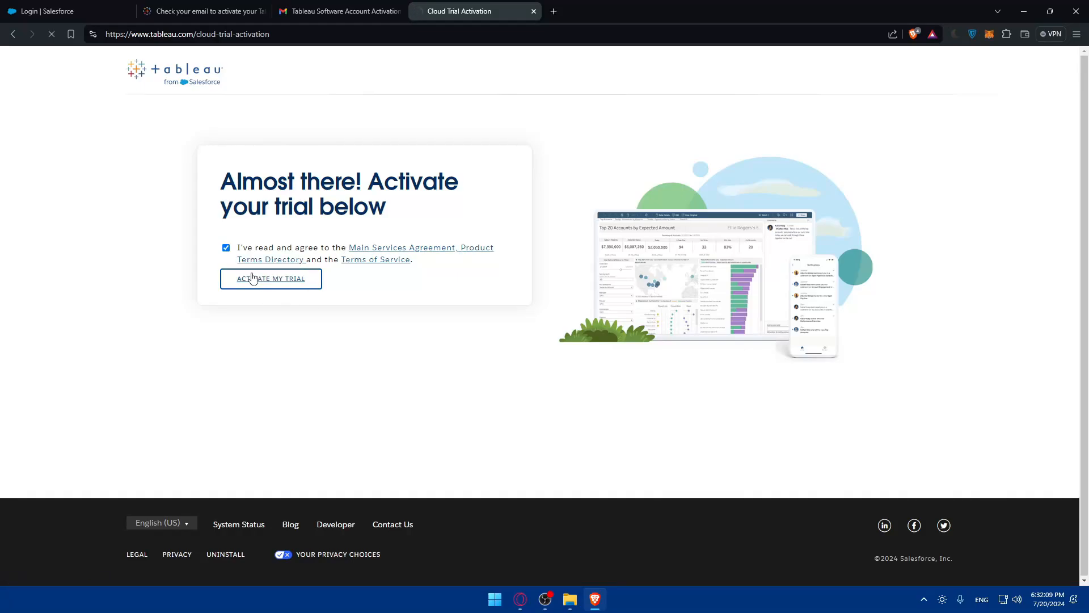
click(270, 279)
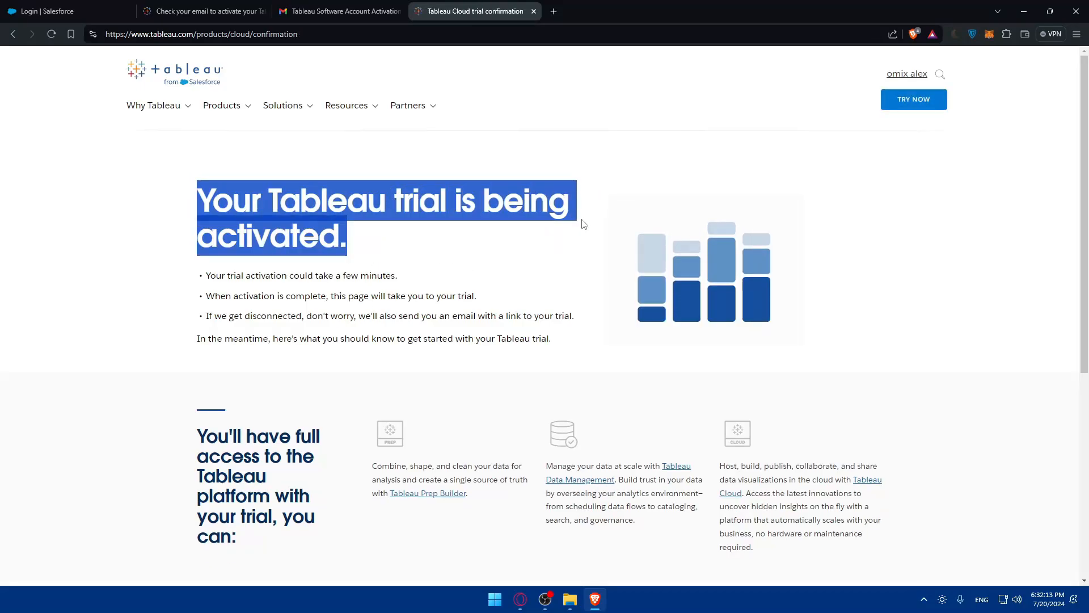
click(389, 275)
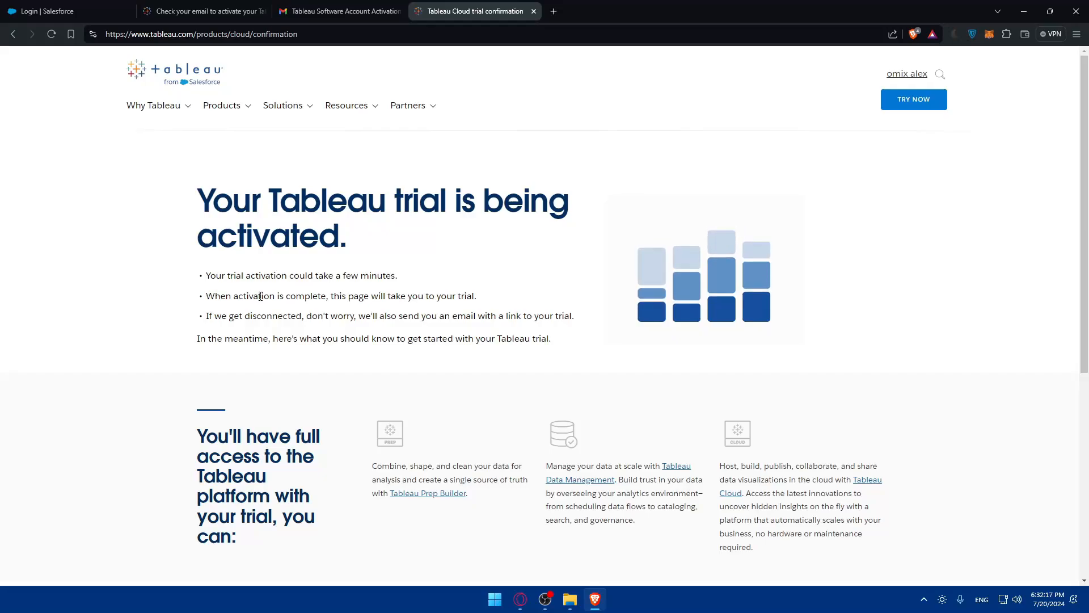
mouse_move(227, 327)
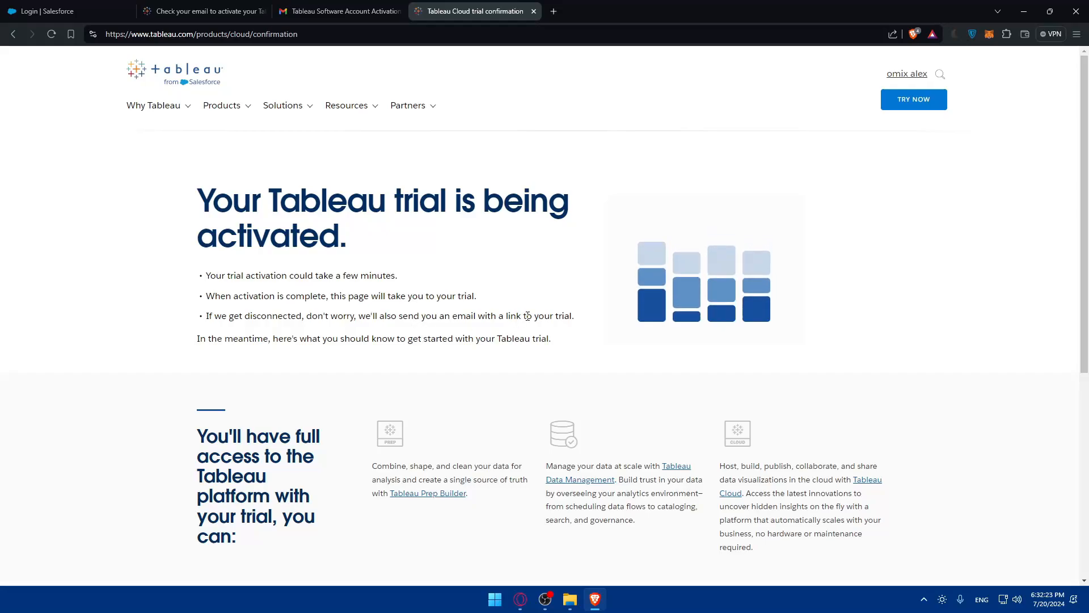
mouse_move(463, 354)
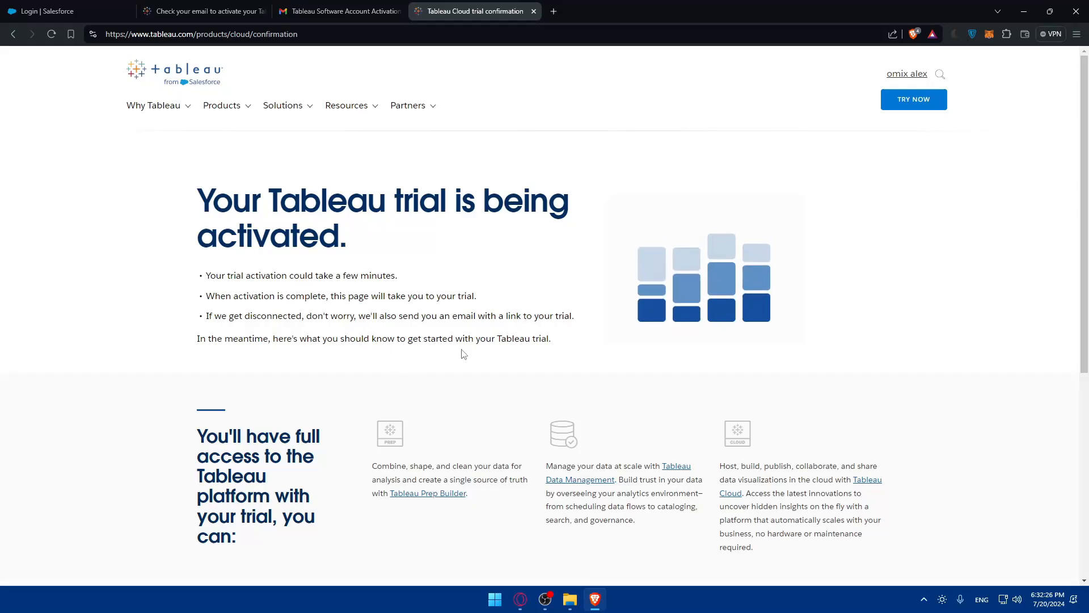
scroll(down, 3)
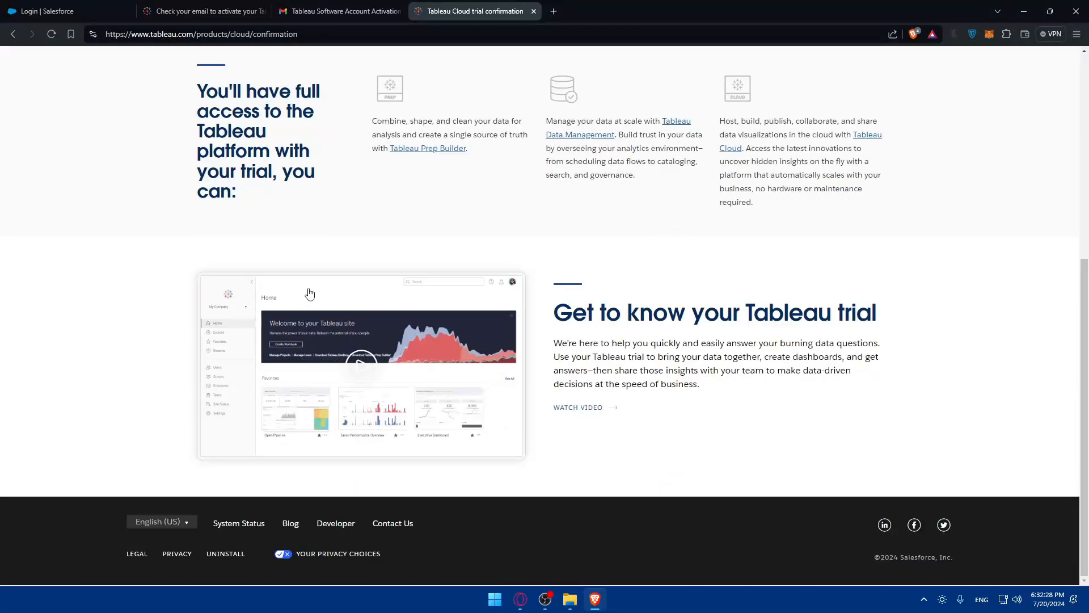
scroll(up, 3)
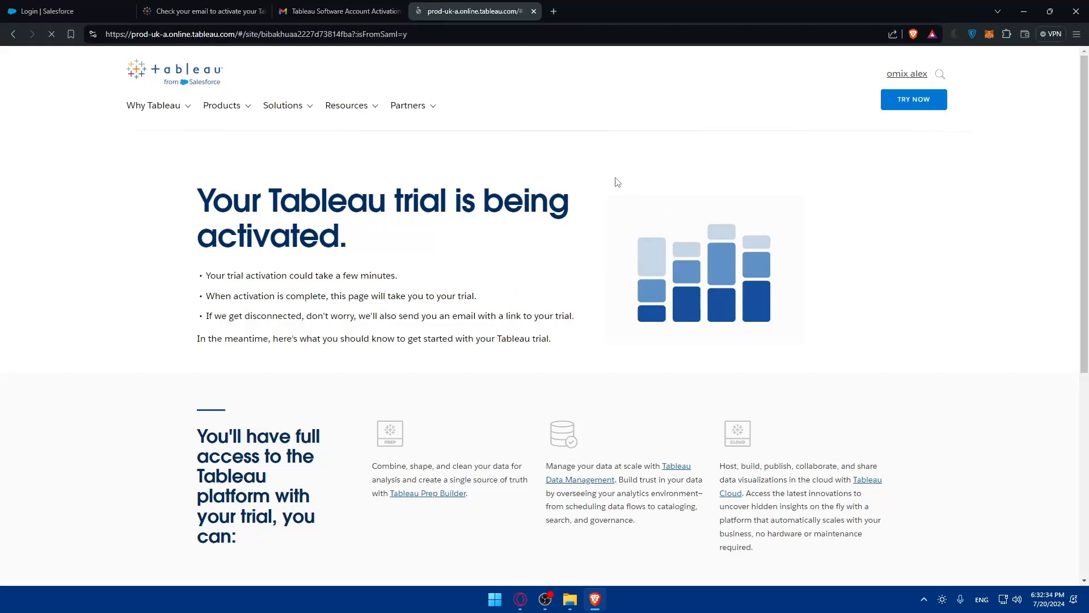
mouse_move(672, 267)
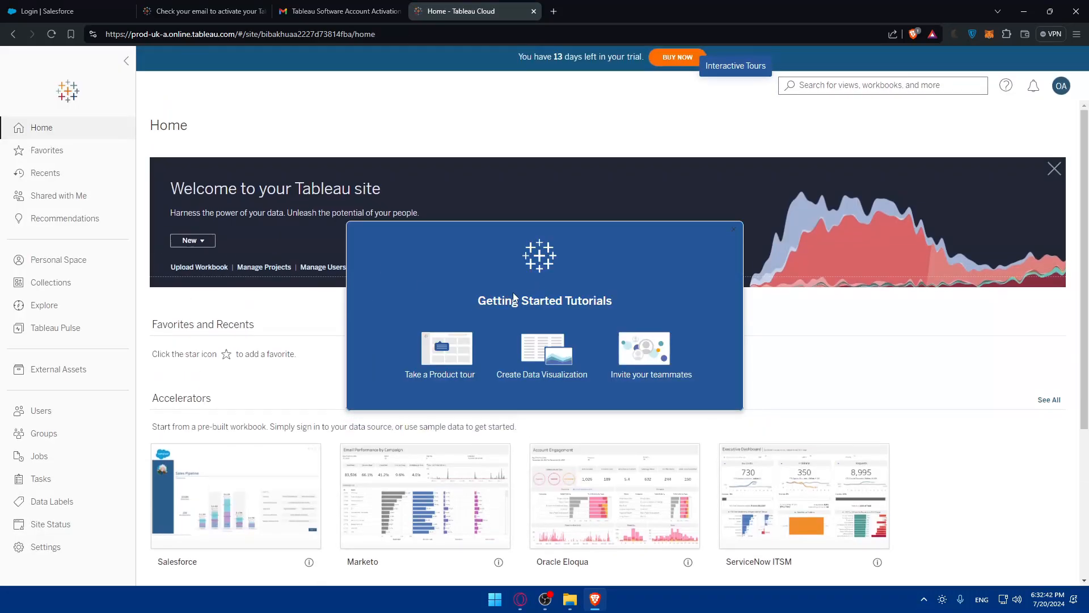
- Dismiss the Getting Started Tutorials popup, then preview and close the Salesforce accelerator
click(734, 230)
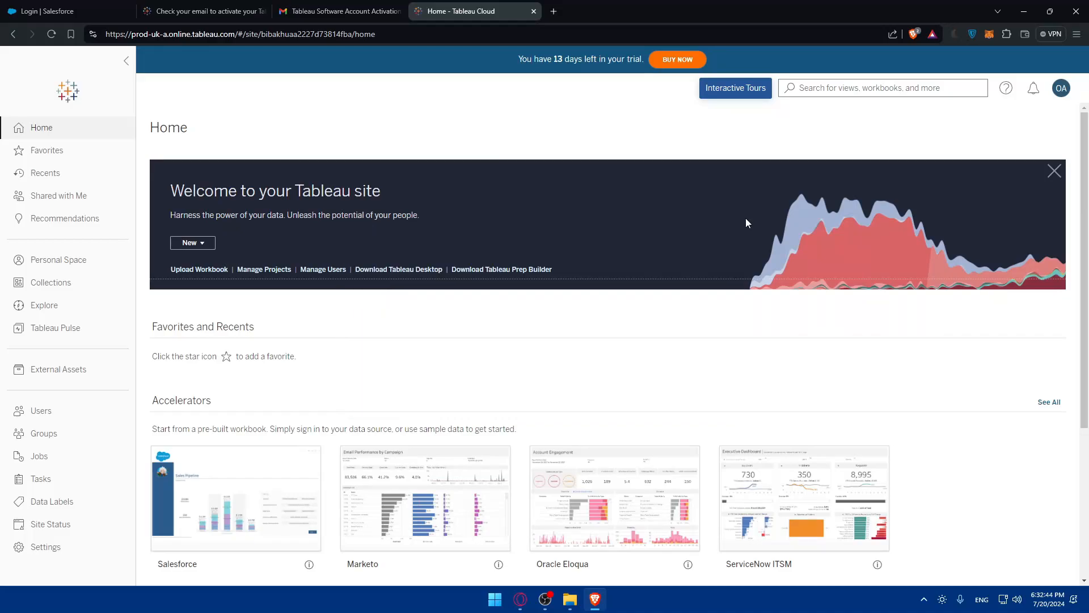
mouse_move(671, 266)
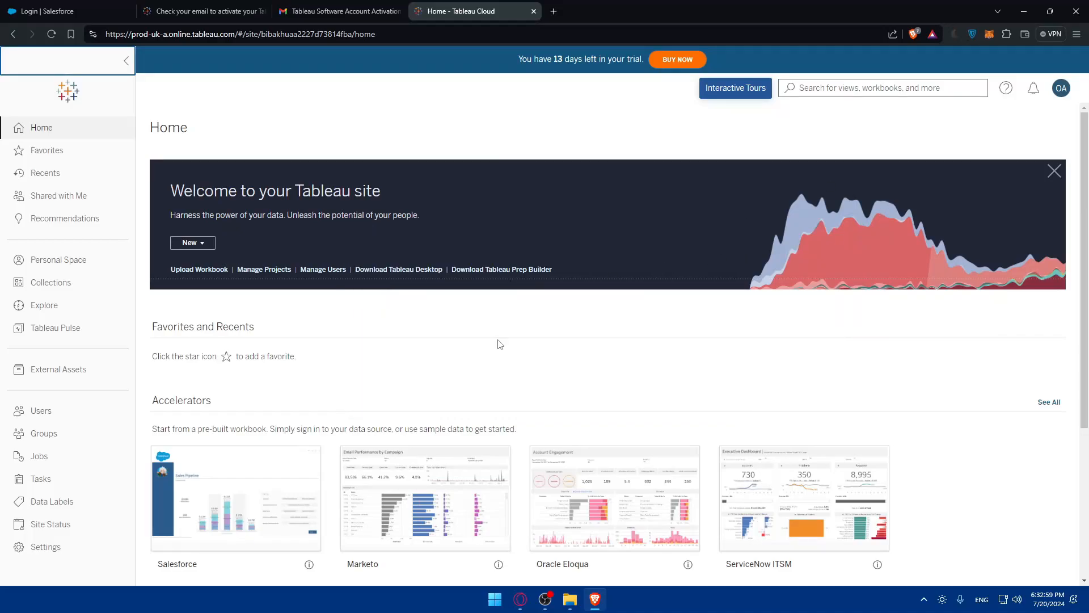
scroll(down, 3)
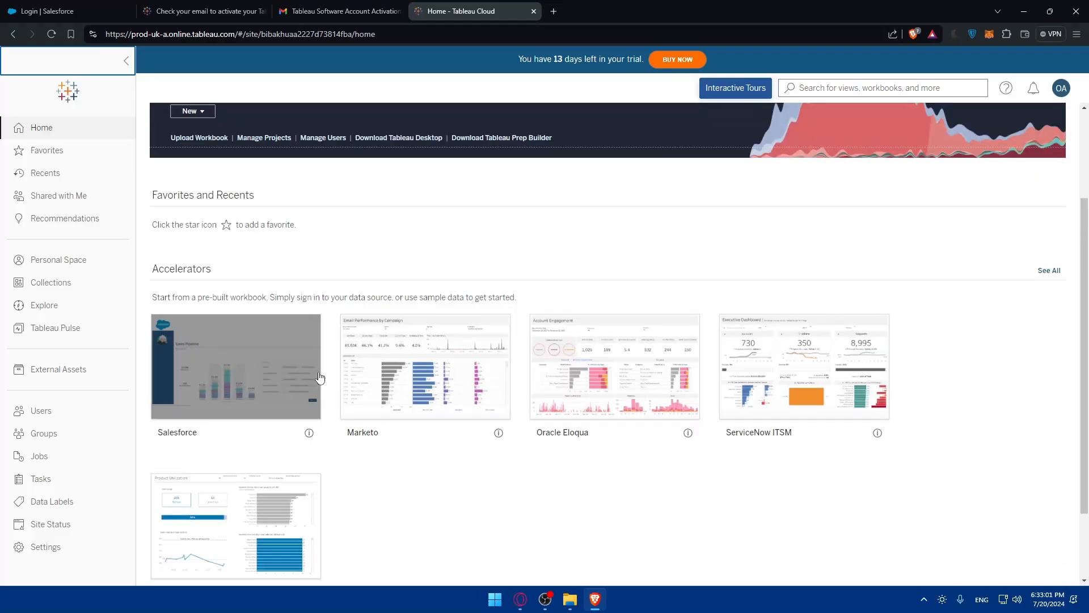
click(235, 366)
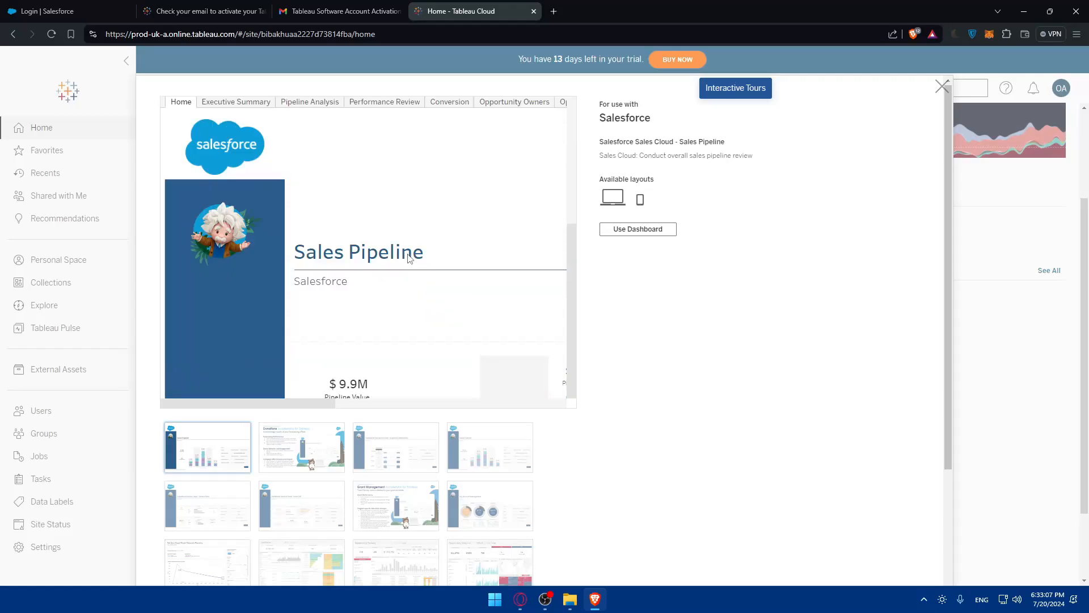
click(942, 86)
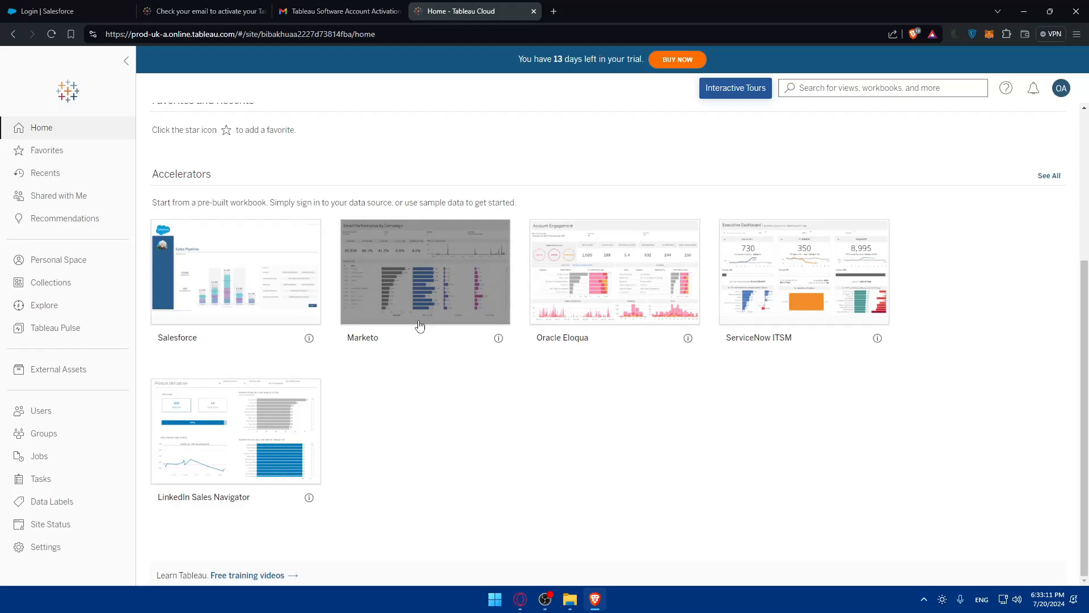
mouse_move(356, 313)
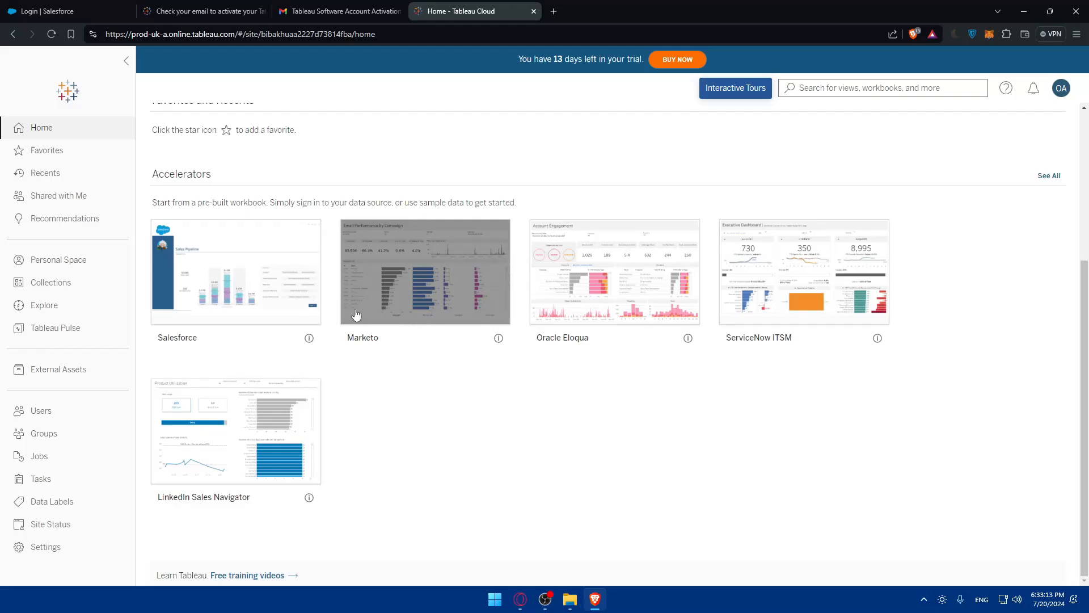
scroll(up, 3)
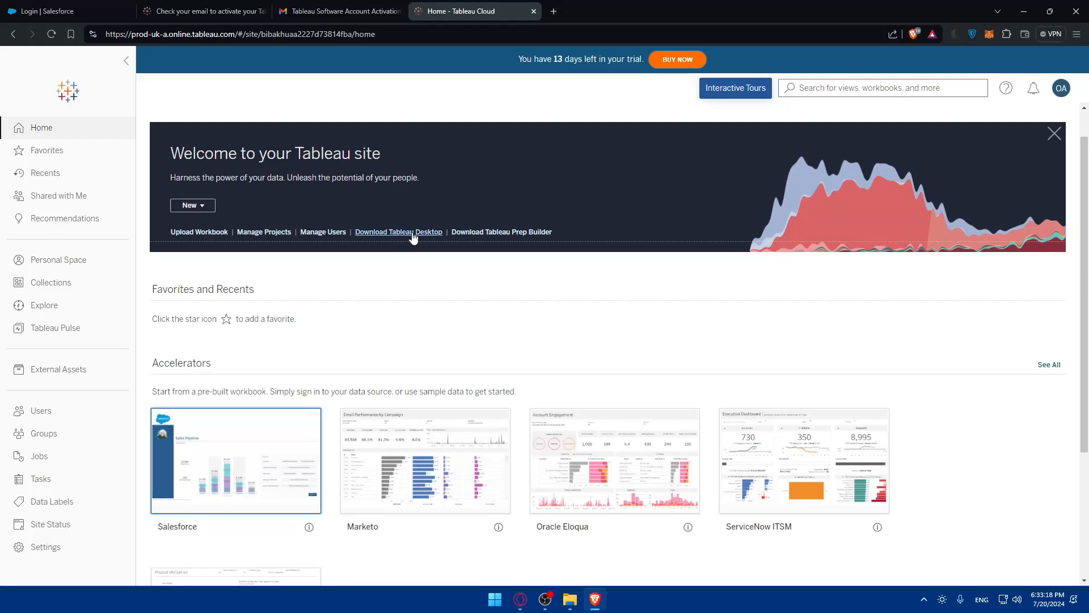
mouse_move(263, 232)
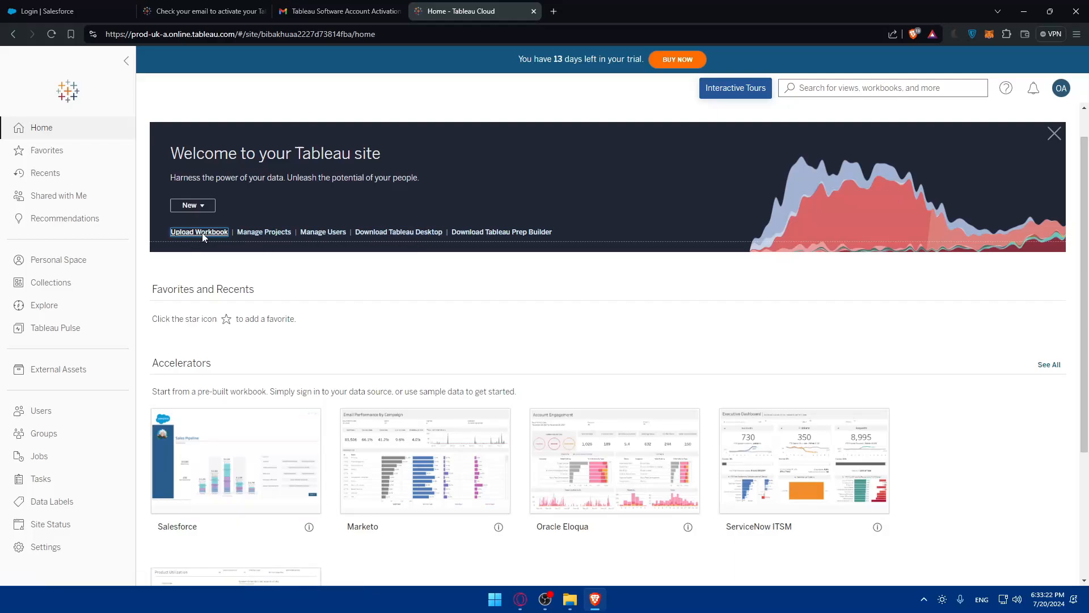
click(198, 231)
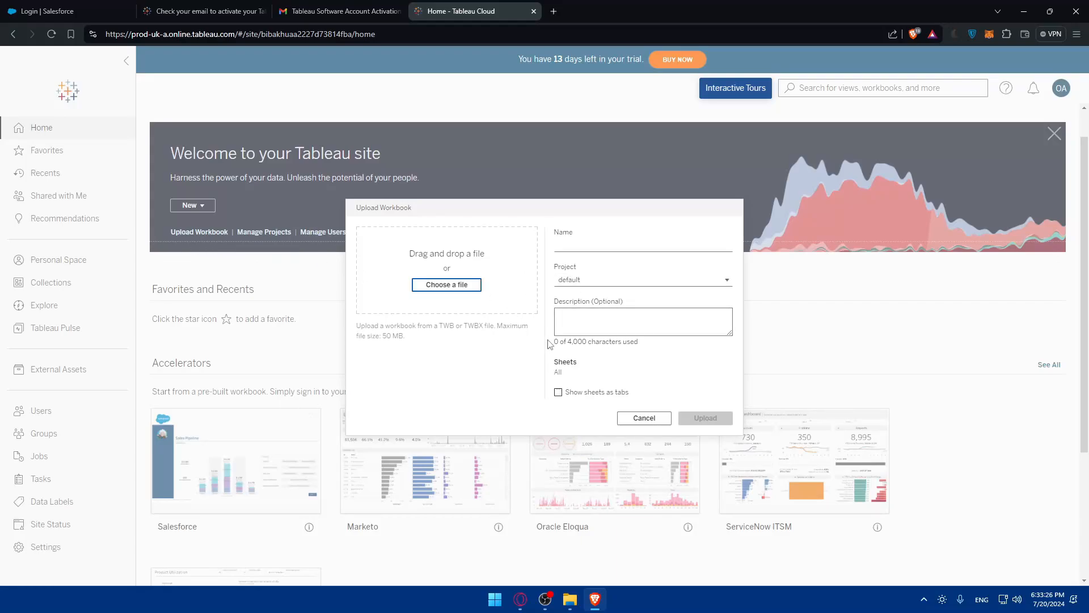
click(643, 417)
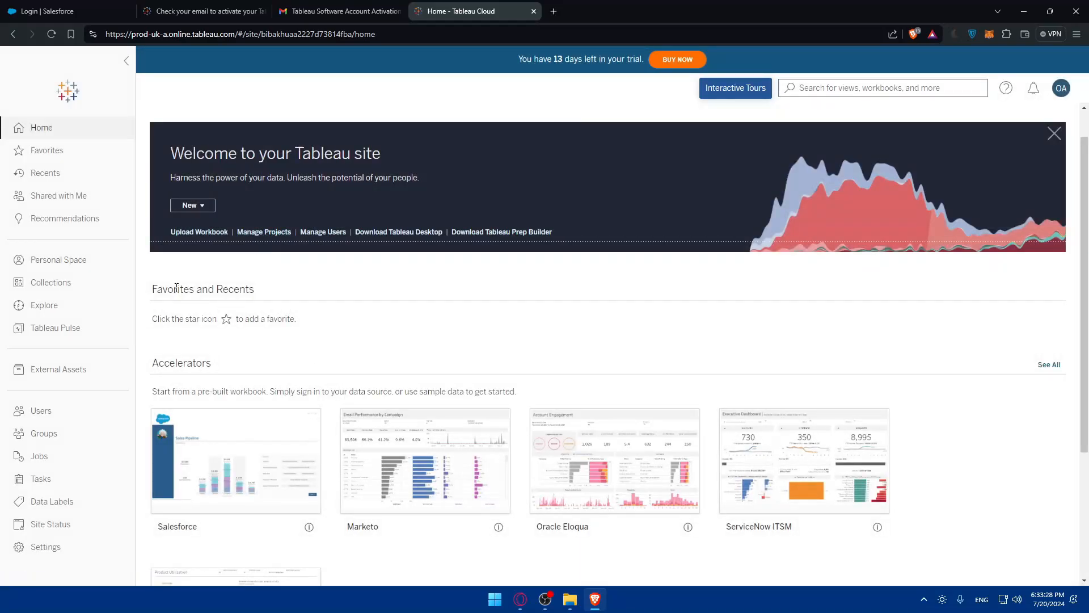
scroll(down, 3)
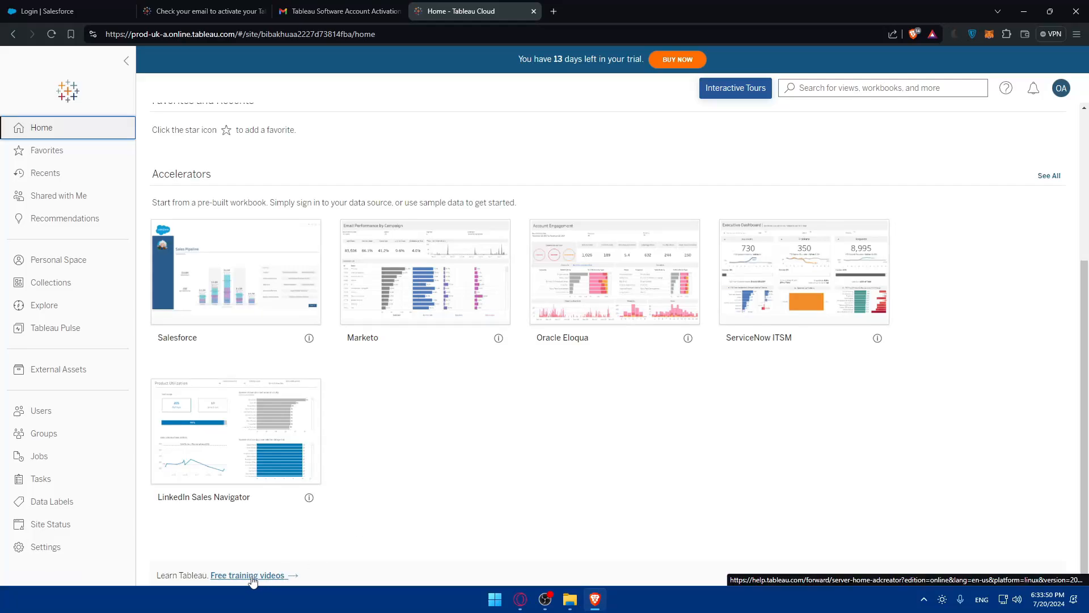
mouse_move(228, 582)
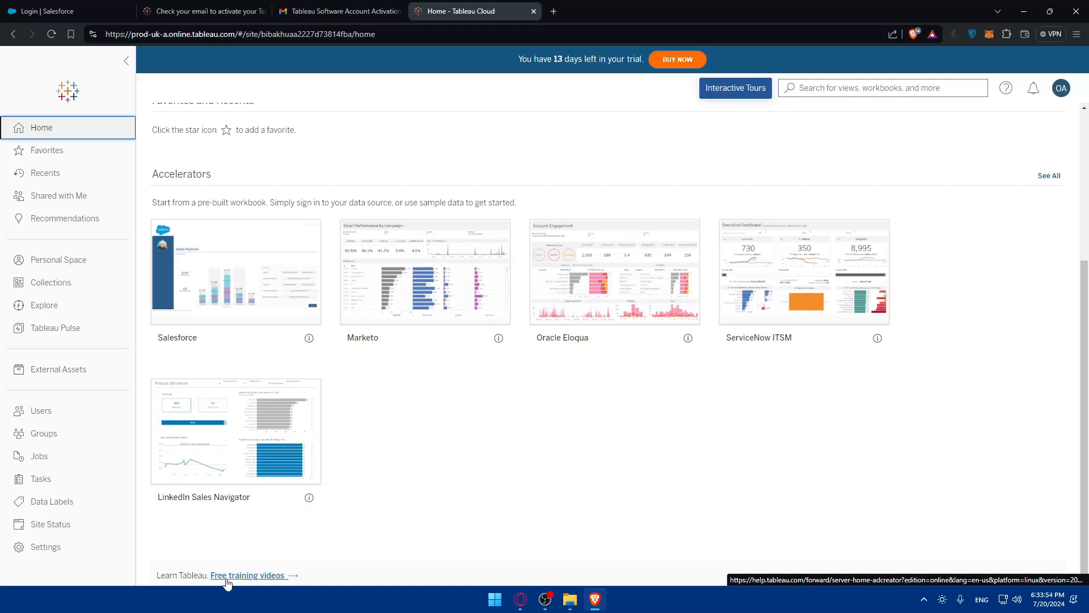
click(247, 575)
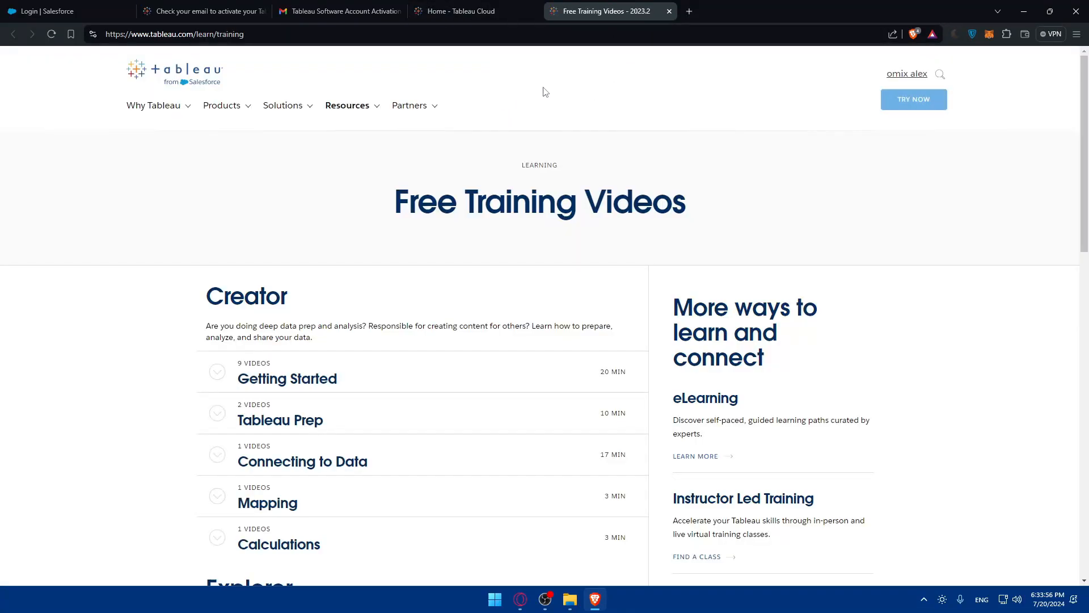
scroll(down, 3)
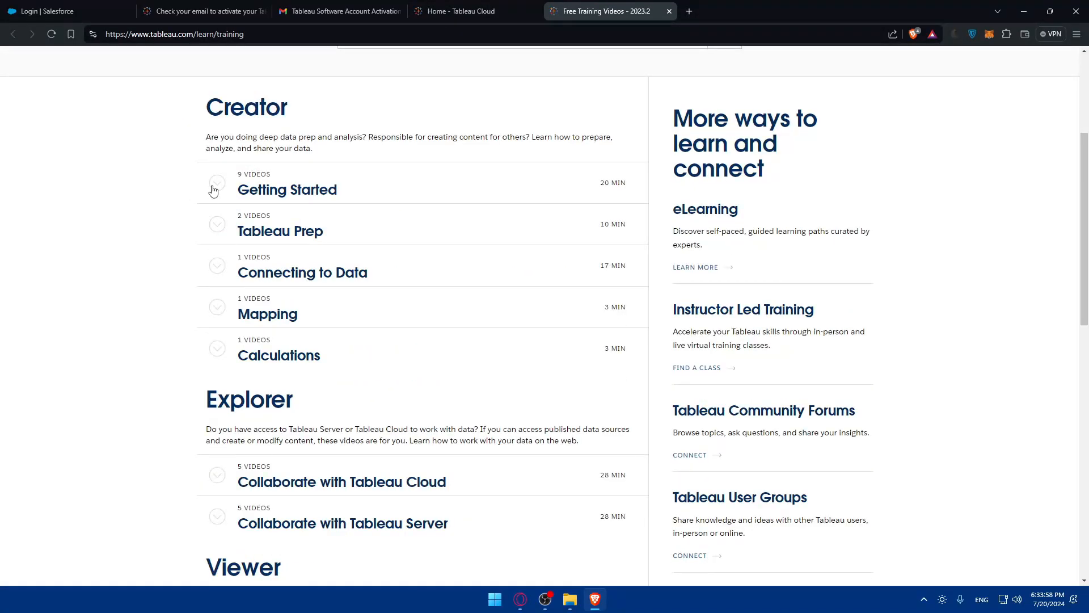
mouse_move(333, 231)
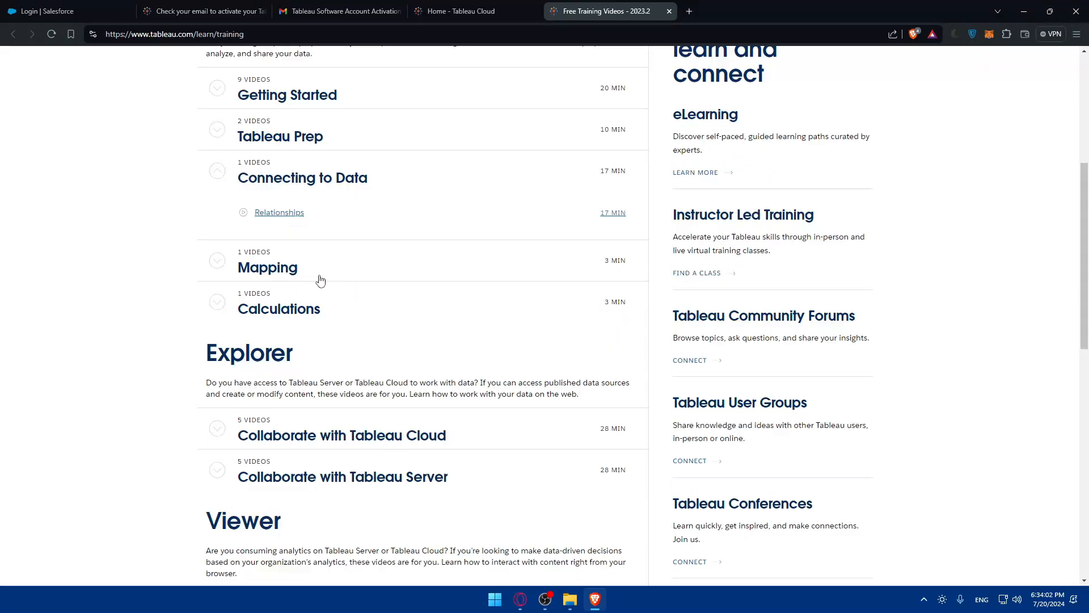
scroll(down, 3)
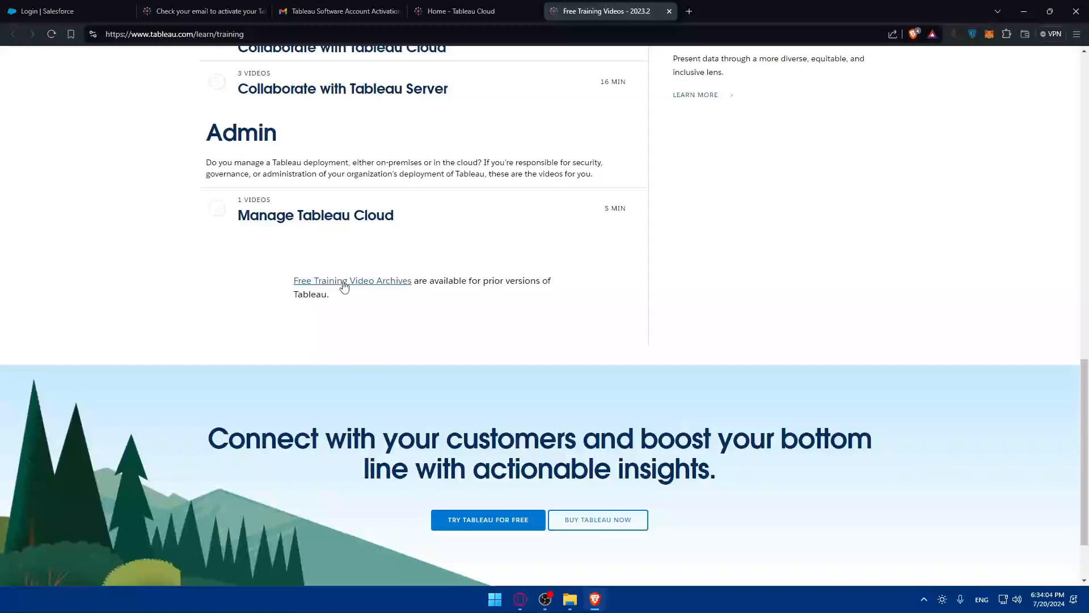
scroll(up, 3)
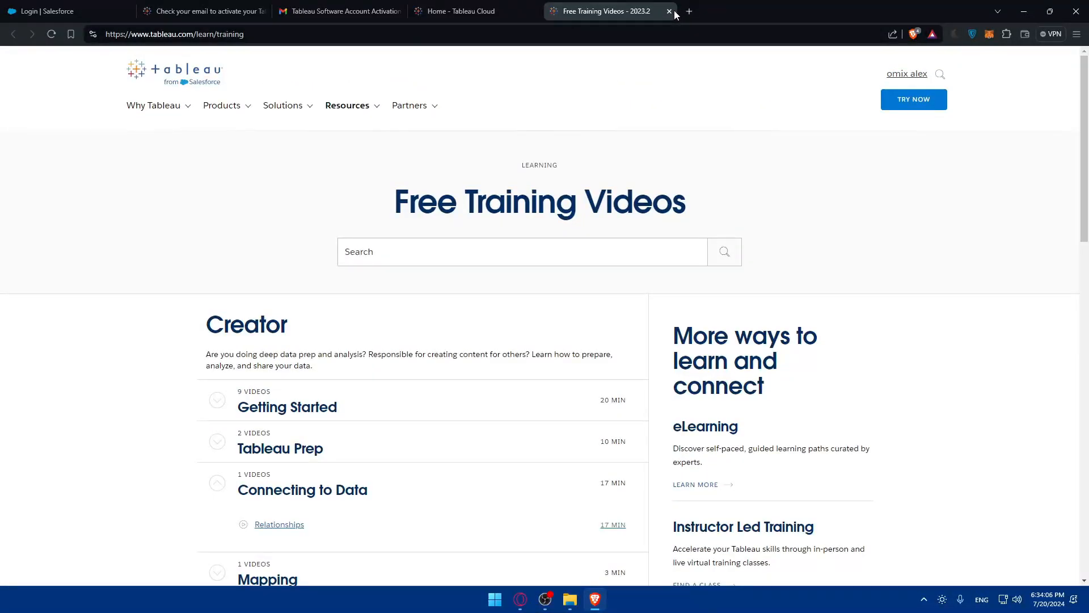
click(459, 11)
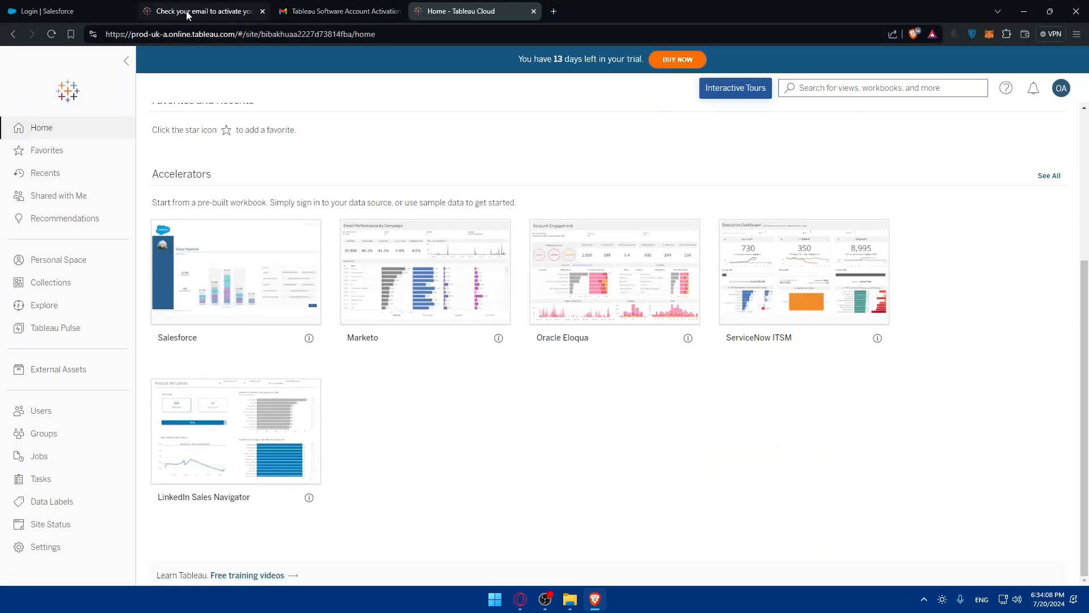